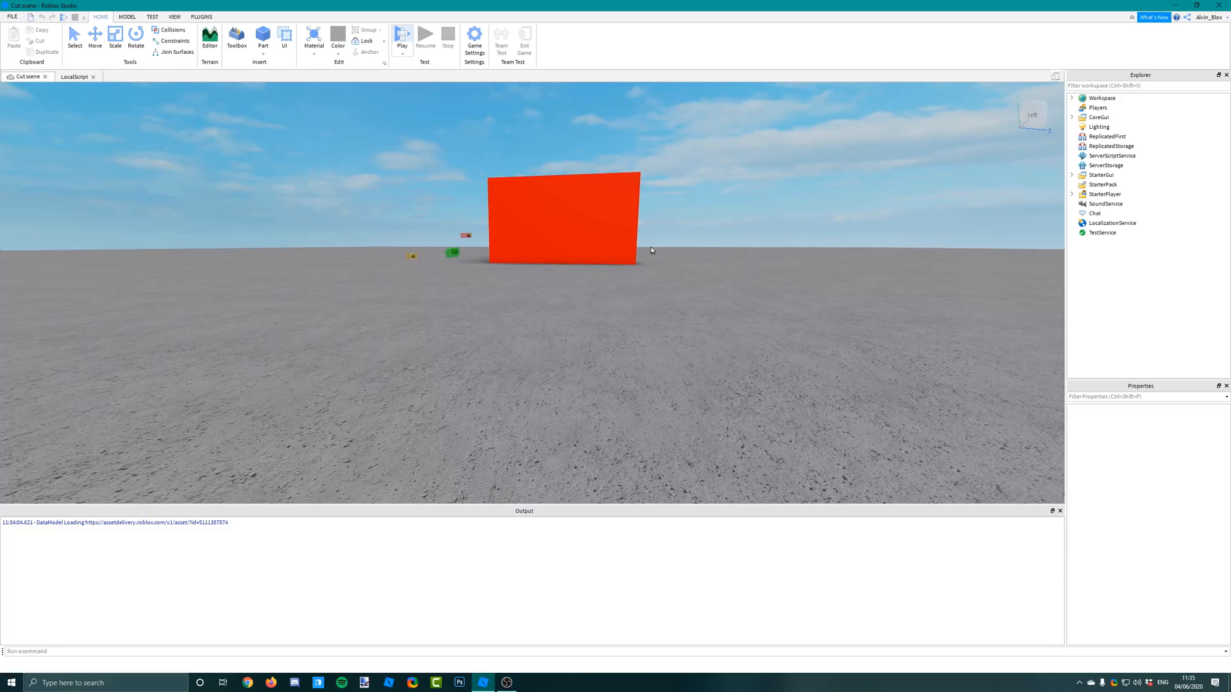
Step: Run a quick playtest of the cutscene and stop it
click(401, 37)
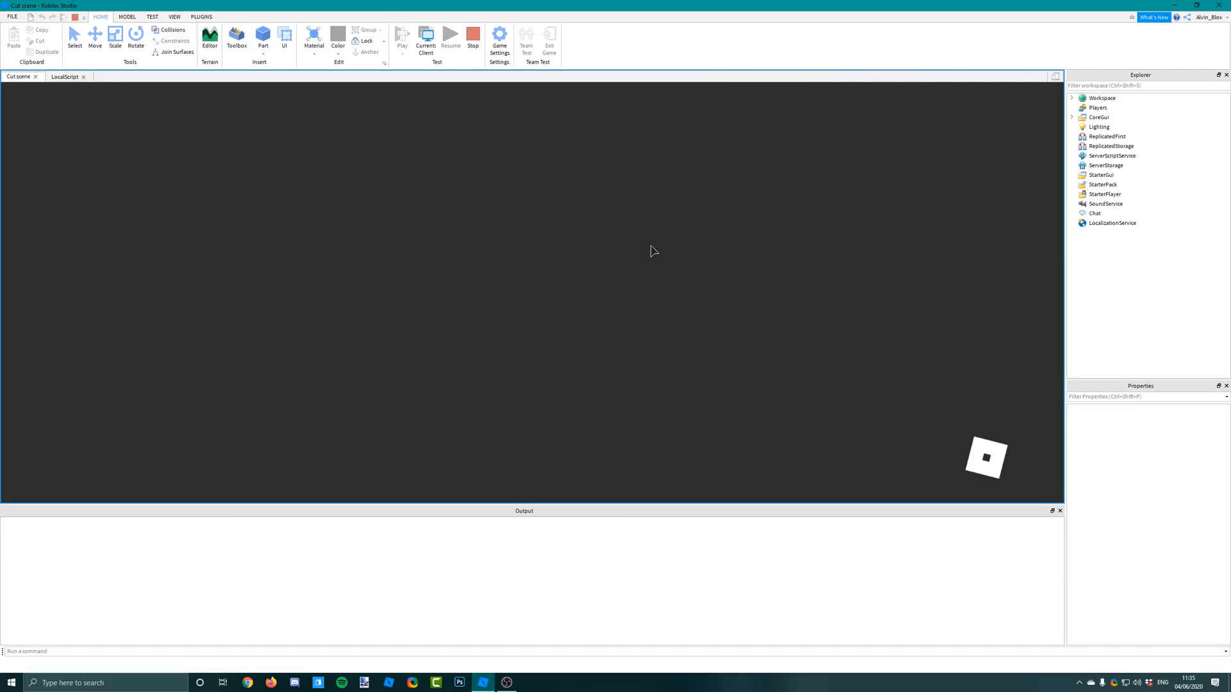
click(402, 34)
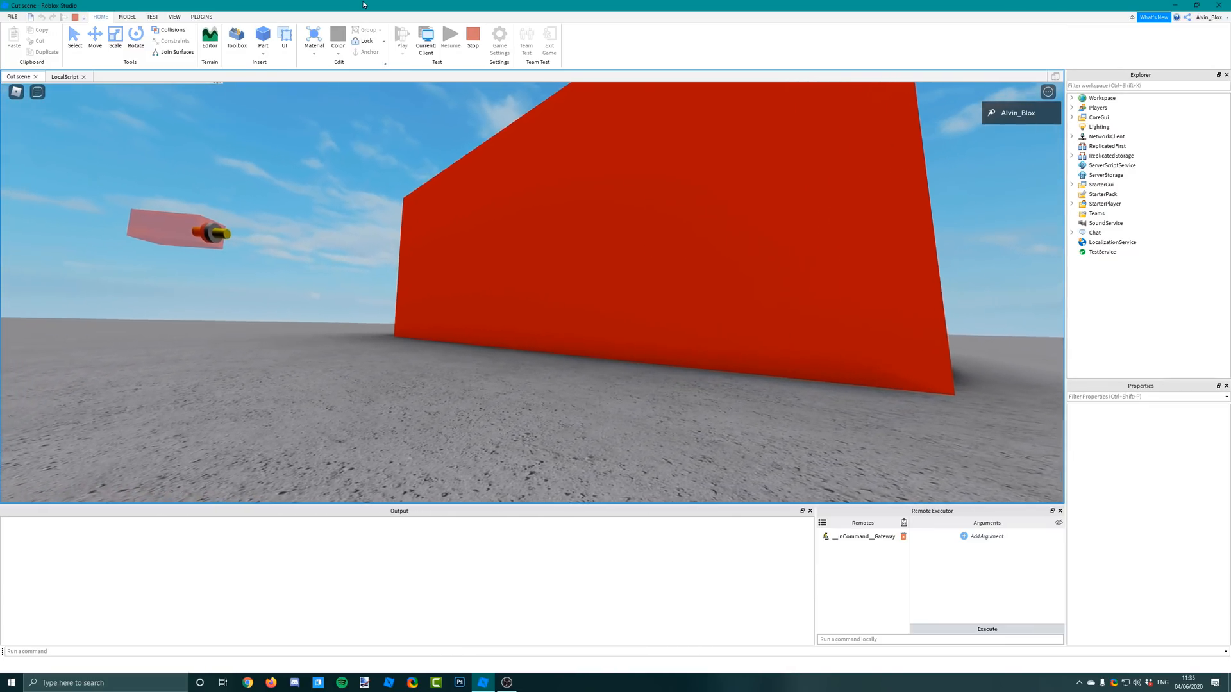
click(472, 38)
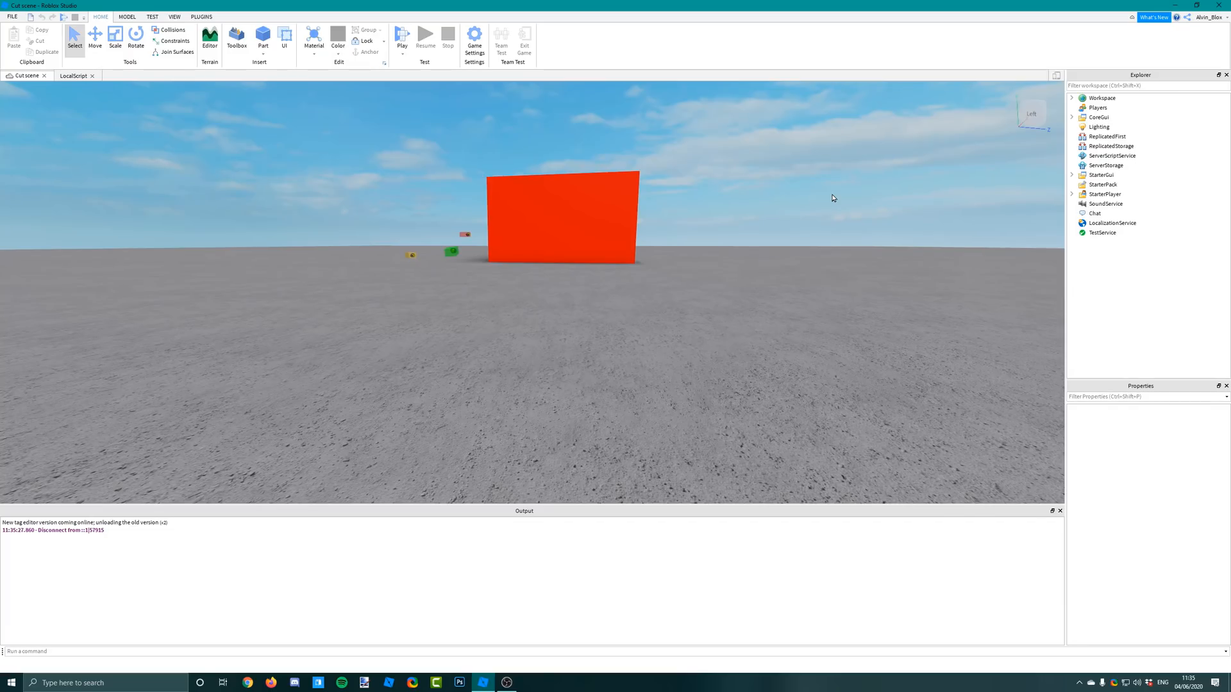
Step: Expand StarterGui in Explorer to reveal its LocalScript
click(1103, 185)
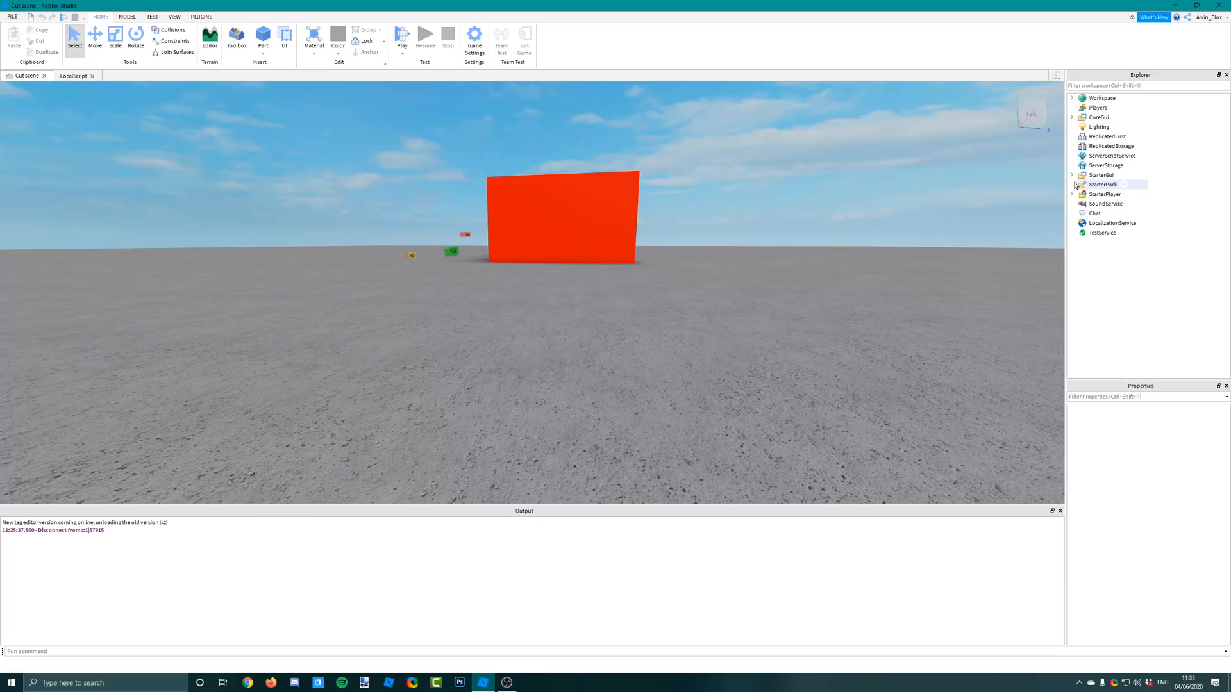
click(1072, 174)
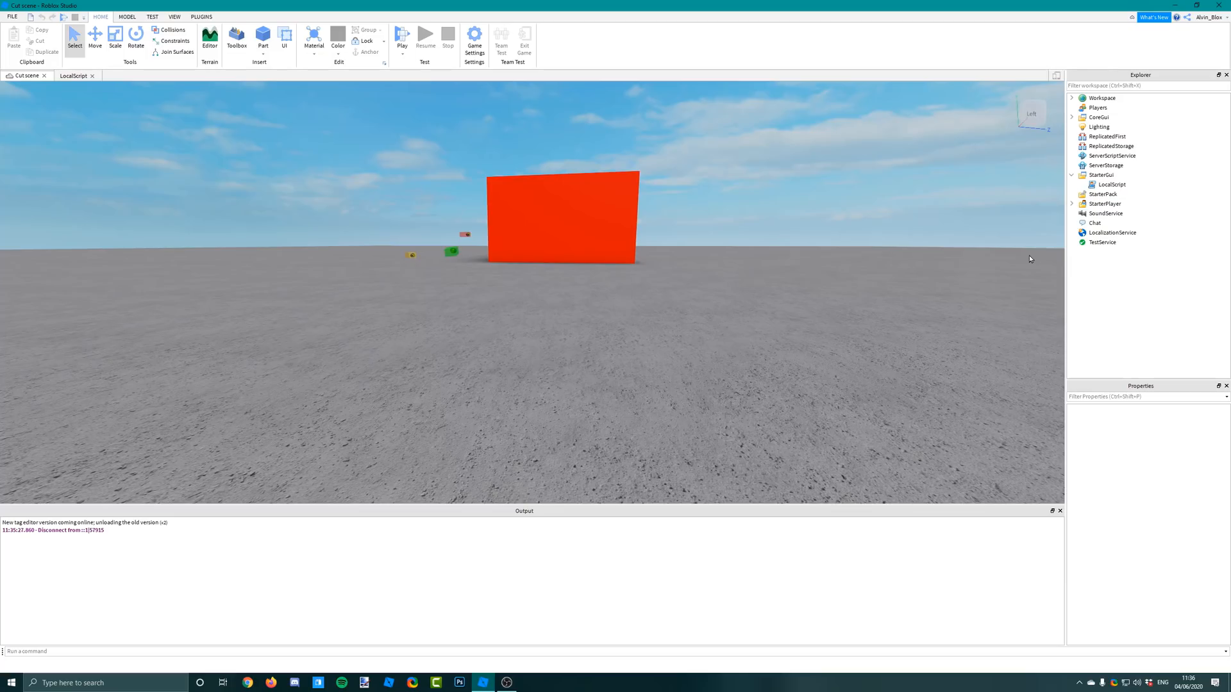
mouse_move(1031, 232)
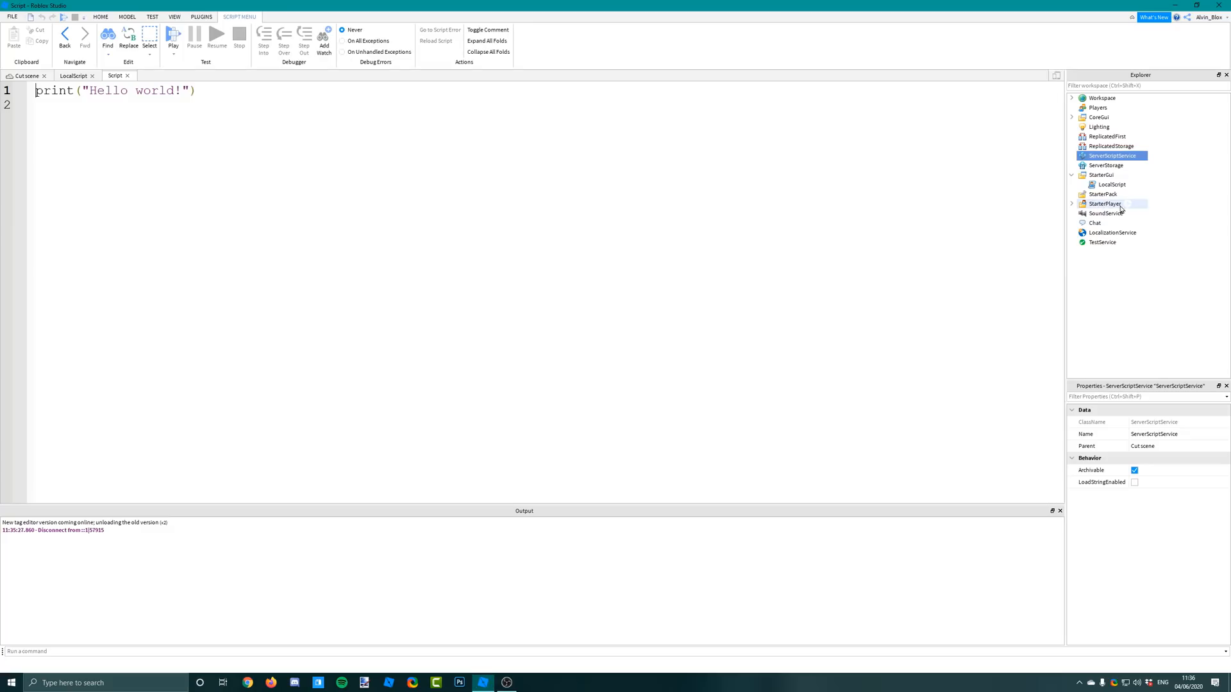
Step: Add a RemoteEvent to ReplicatedStorage and rename it Cutscene
click(1110, 193)
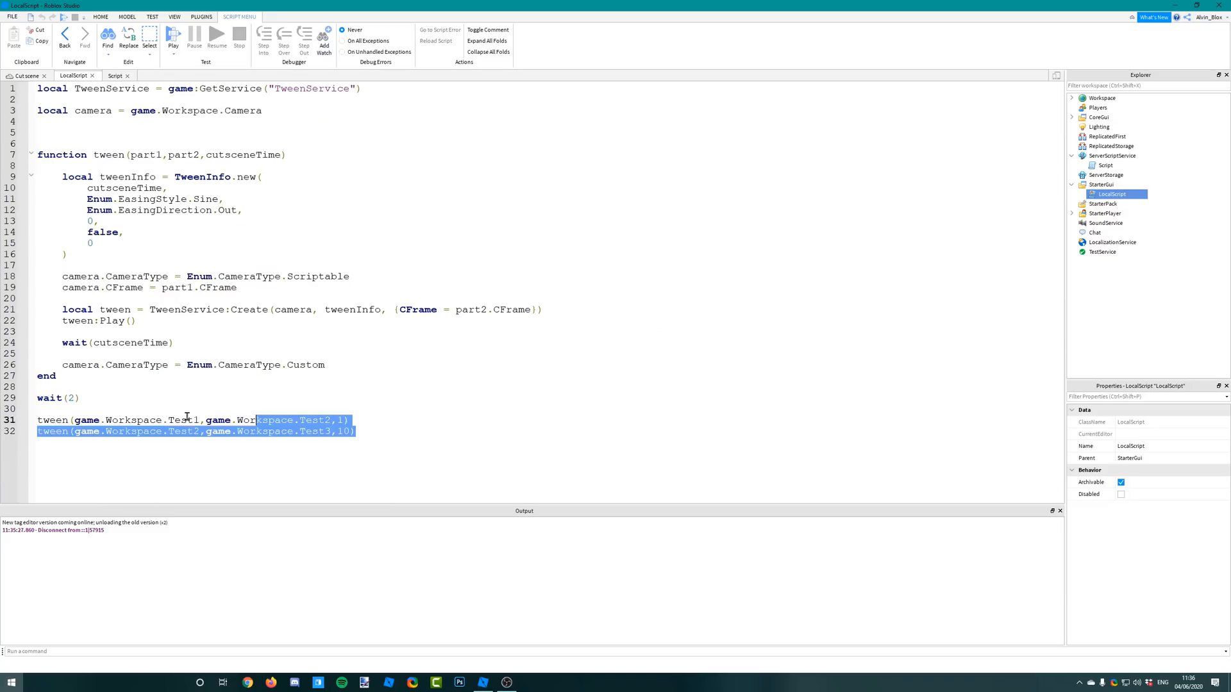
click(116, 76)
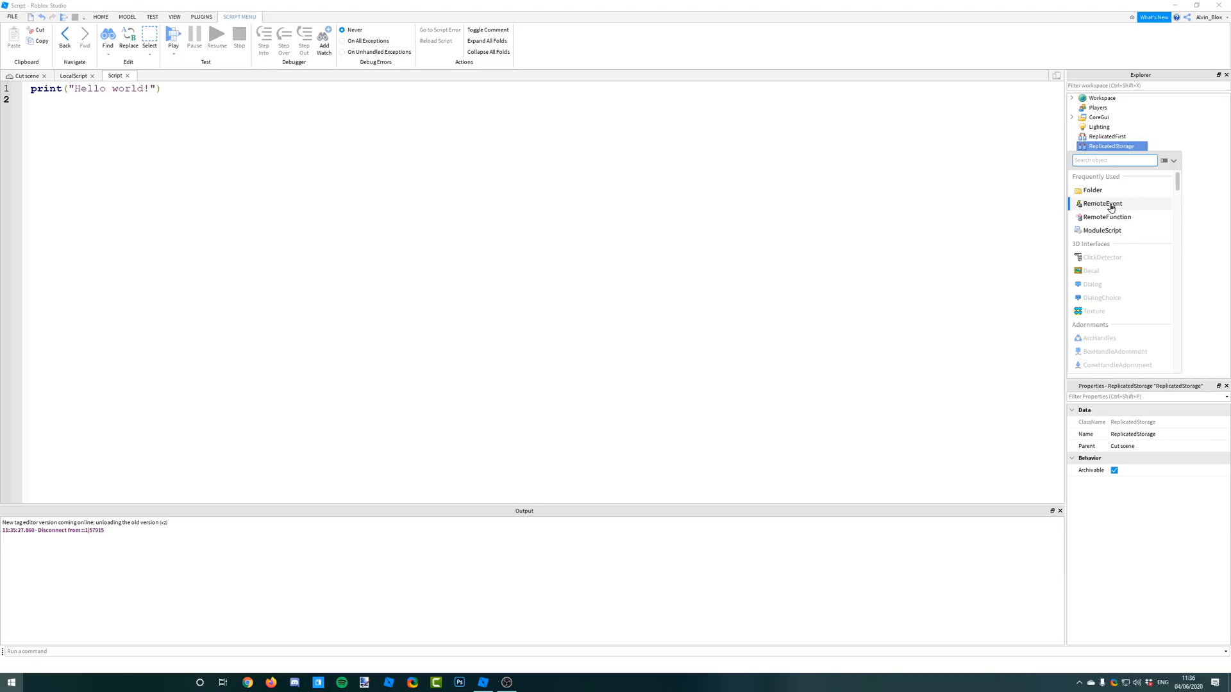
click(1101, 204)
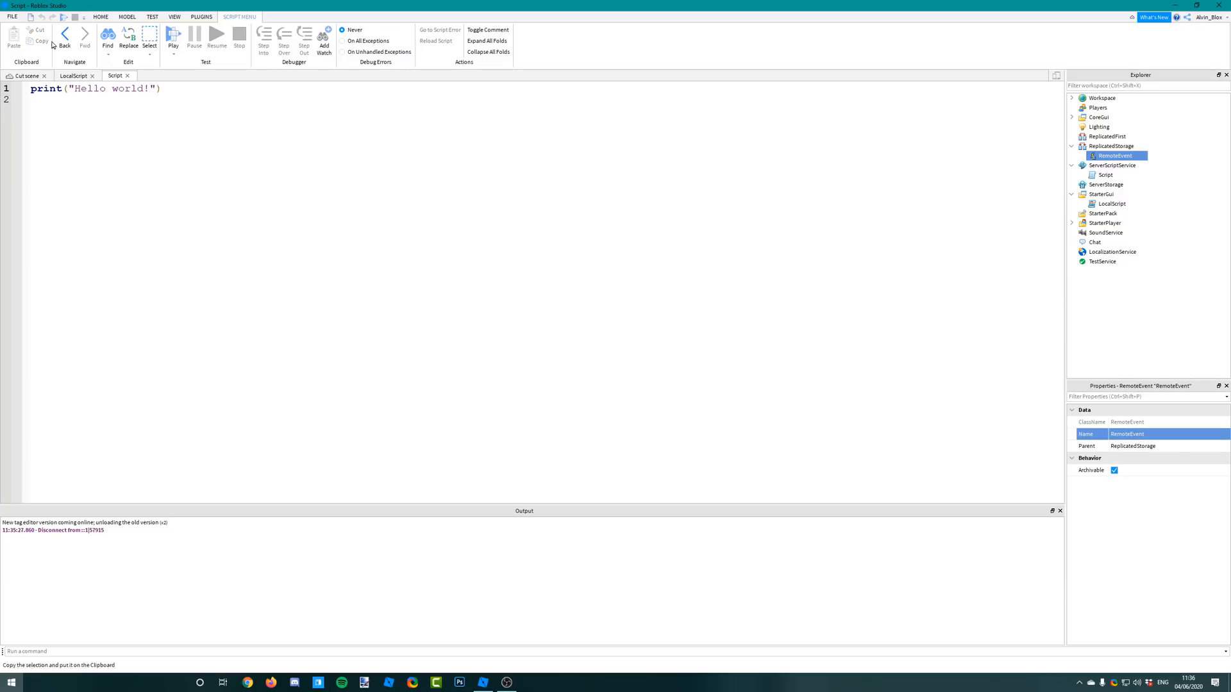
triple_click(94, 88)
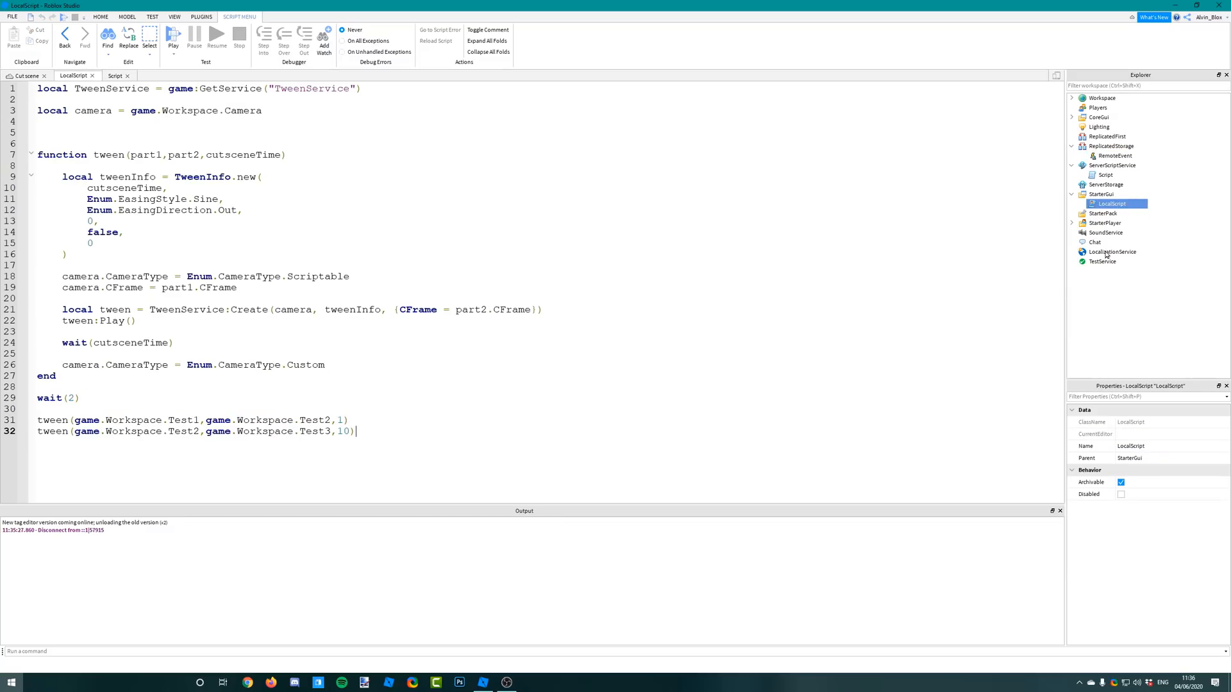
Step: Point the LocalScript's second tween at Test3, then return to the server Script
triple_click(196, 431)
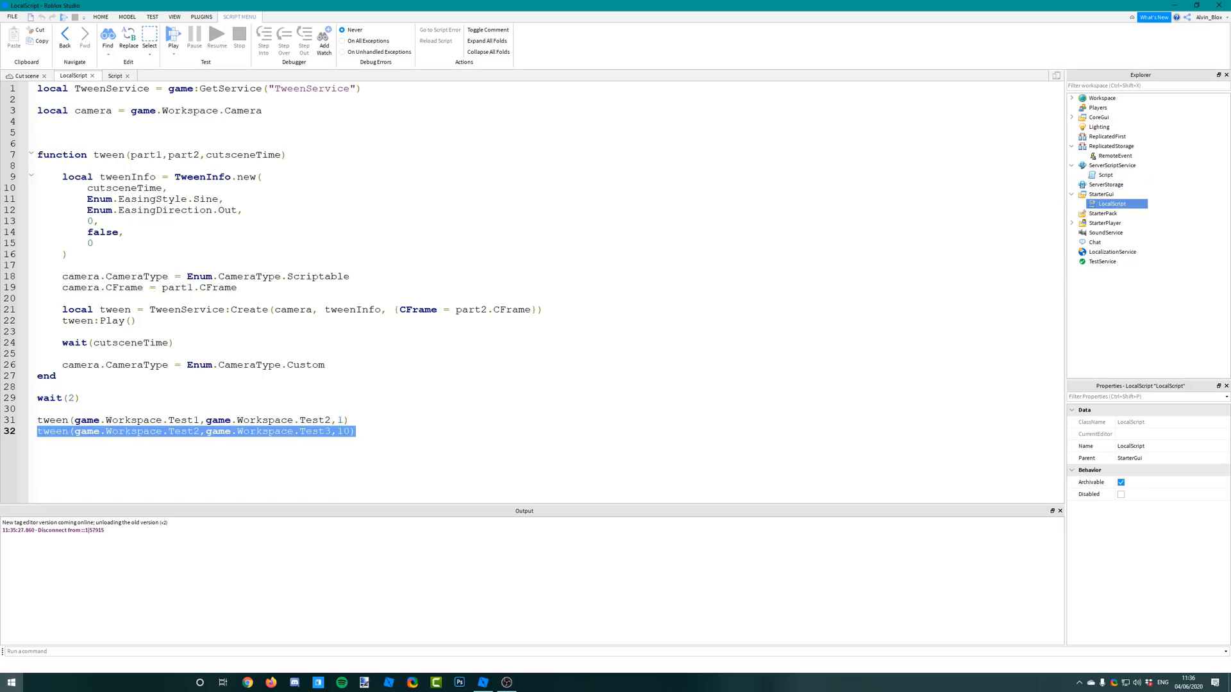
click(261, 407)
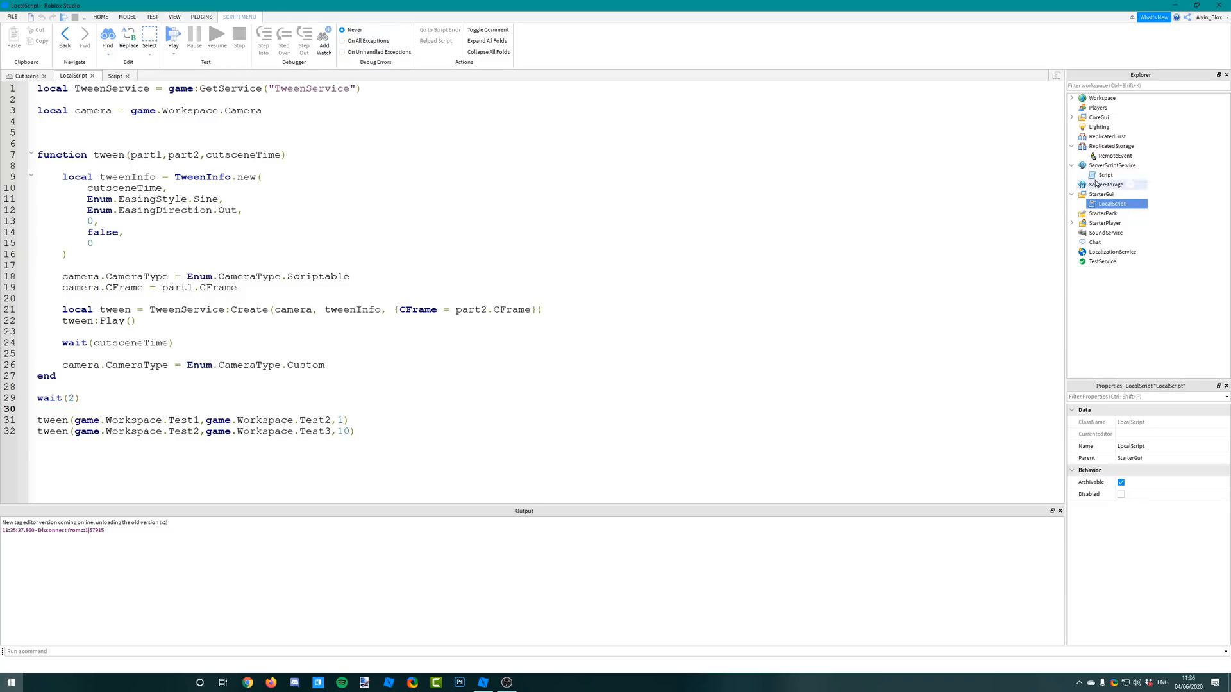
click(116, 76)
text(Cutscene)
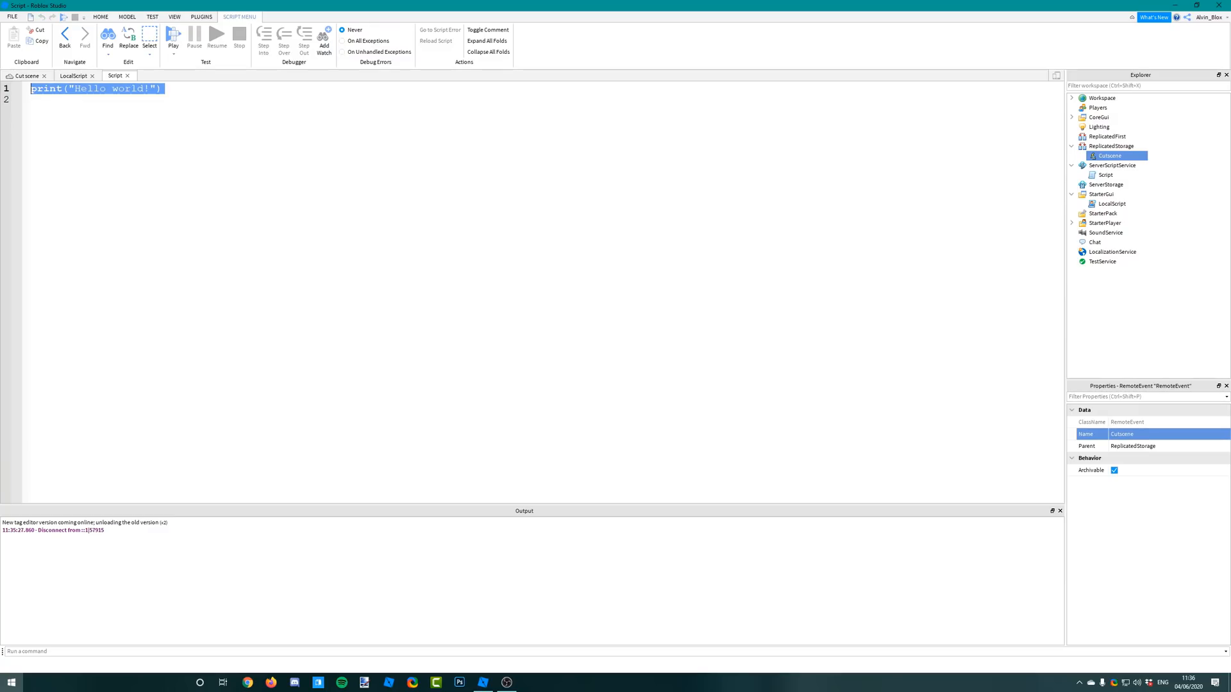
Step: Write game.ReplicatedStorage.Cutscene:FireClient() in place of the hello-world print
text(gam)
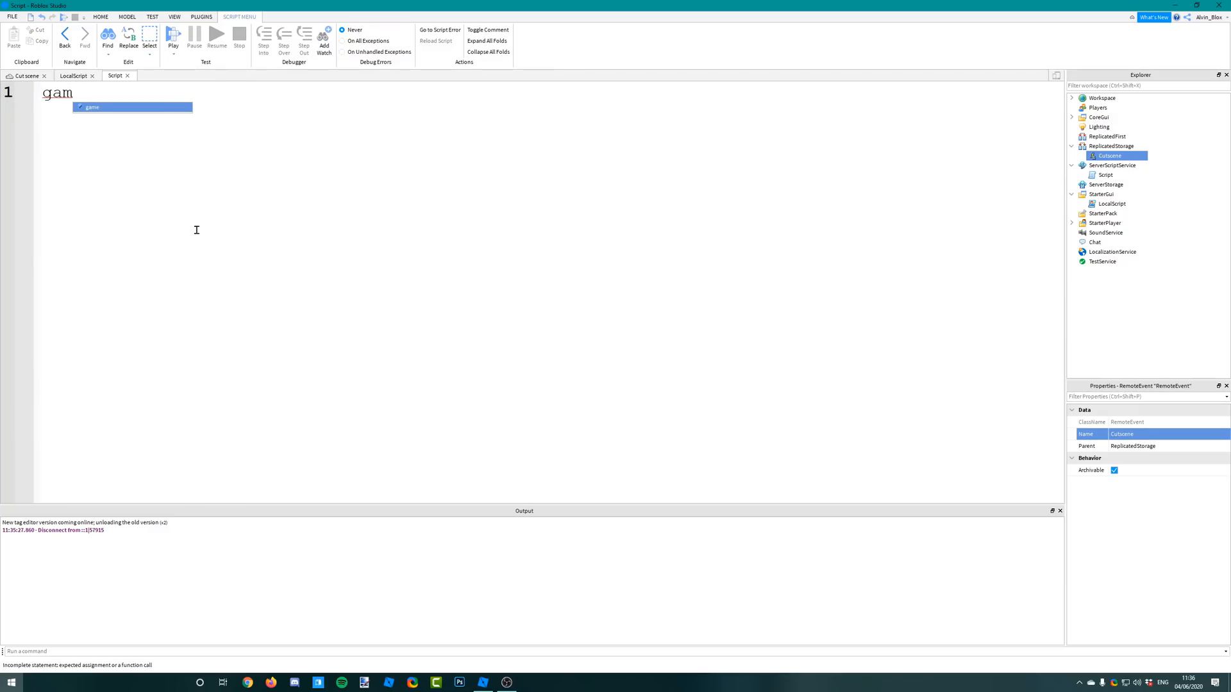
text(e.ReplicatedStorage)
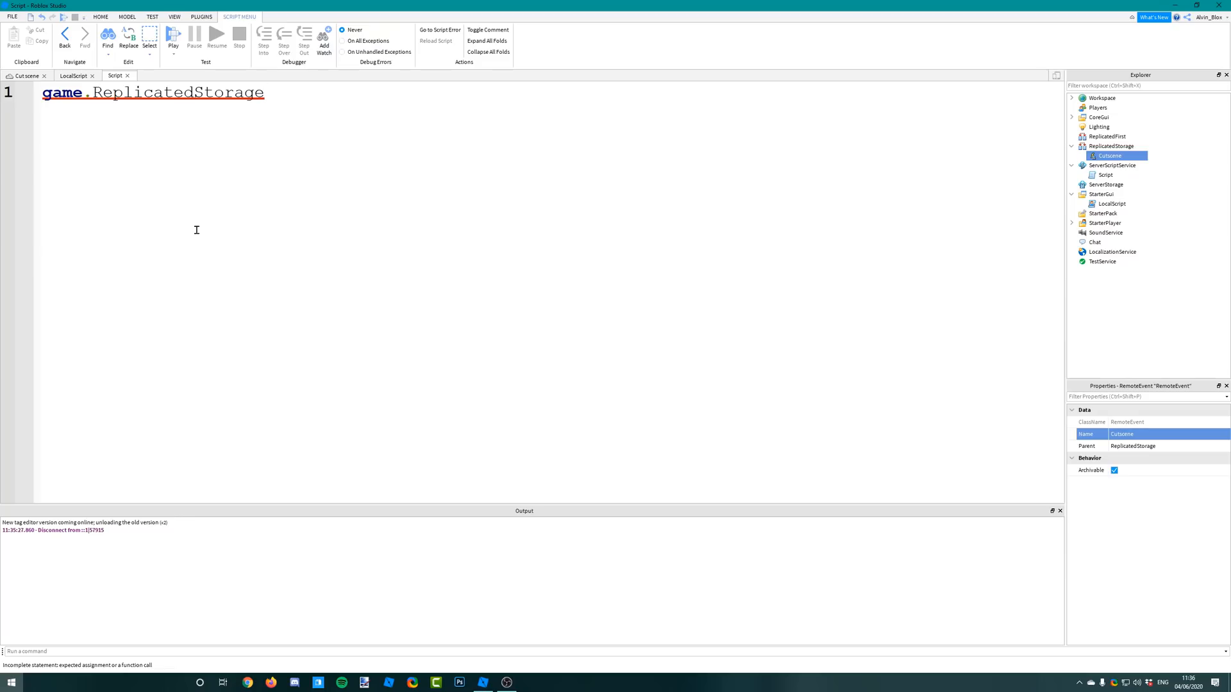
text(.Cutscene:Fi)
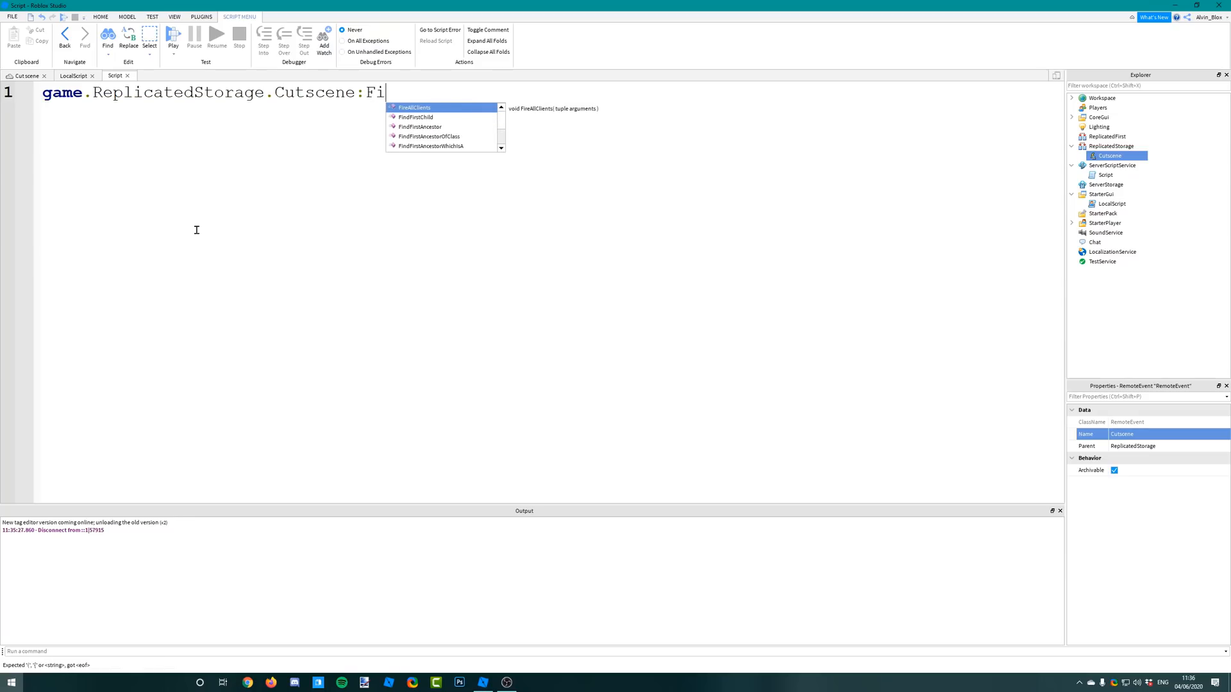
text(reClient()
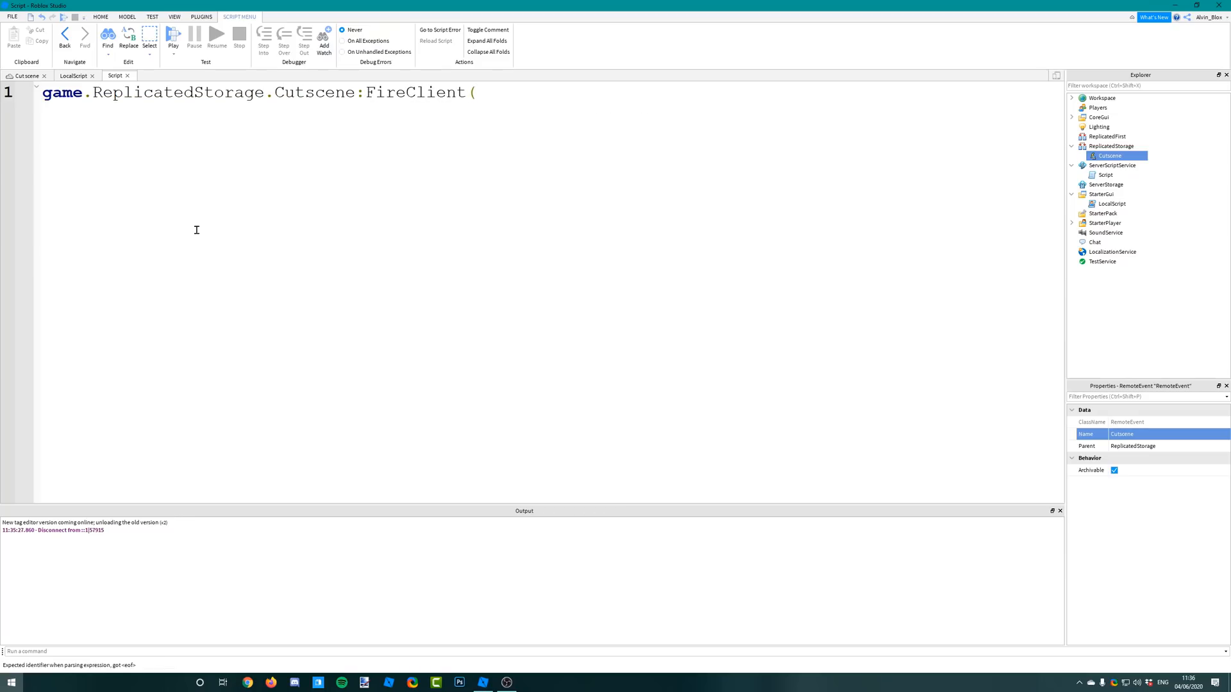
text(())
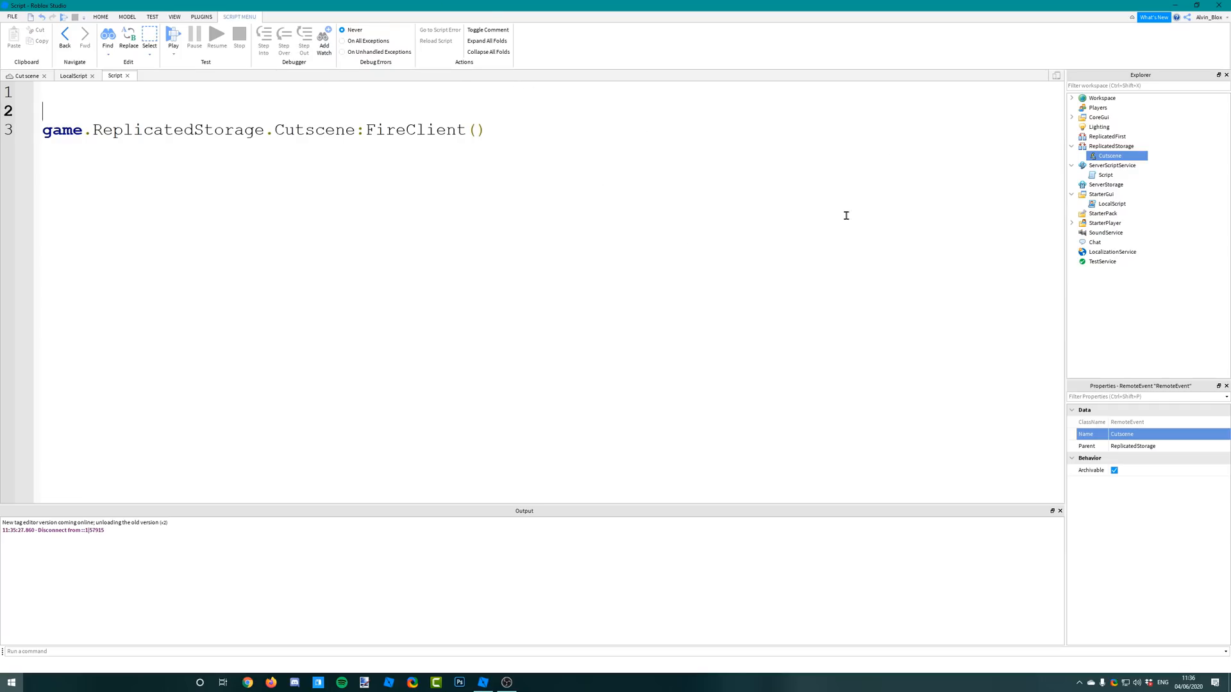
mouse_move(656, 218)
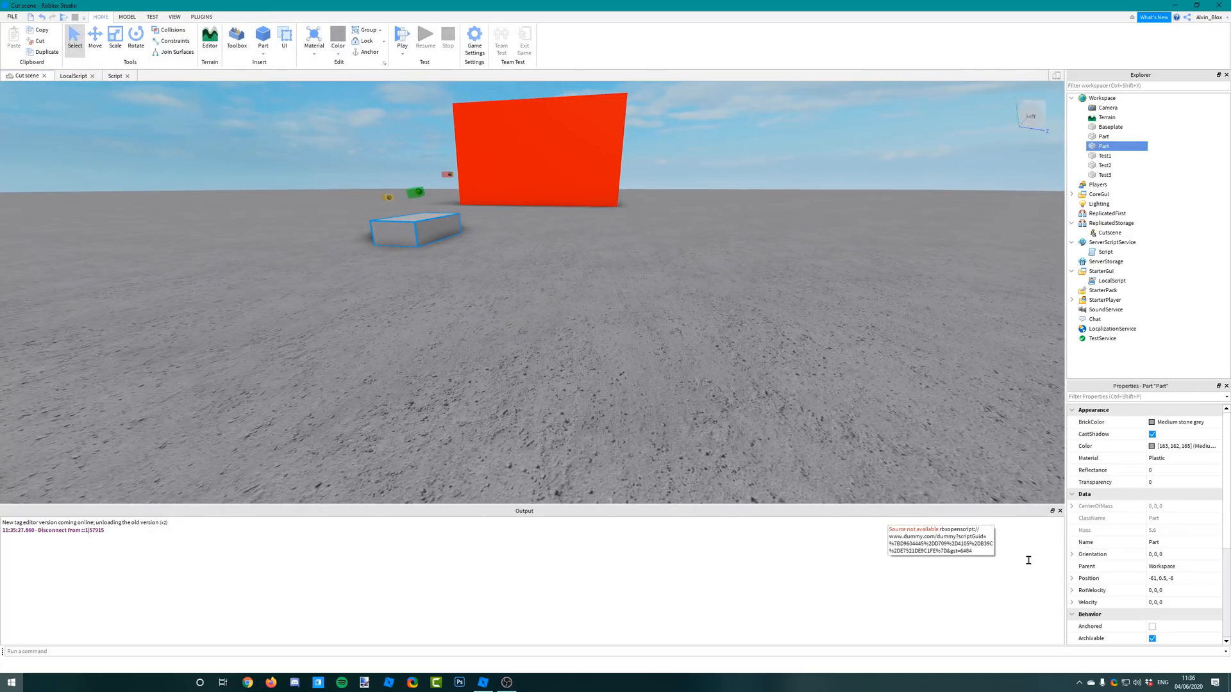
Step: Connect a Touched handler function(hit) to game.Workspace.Test
text(Test)
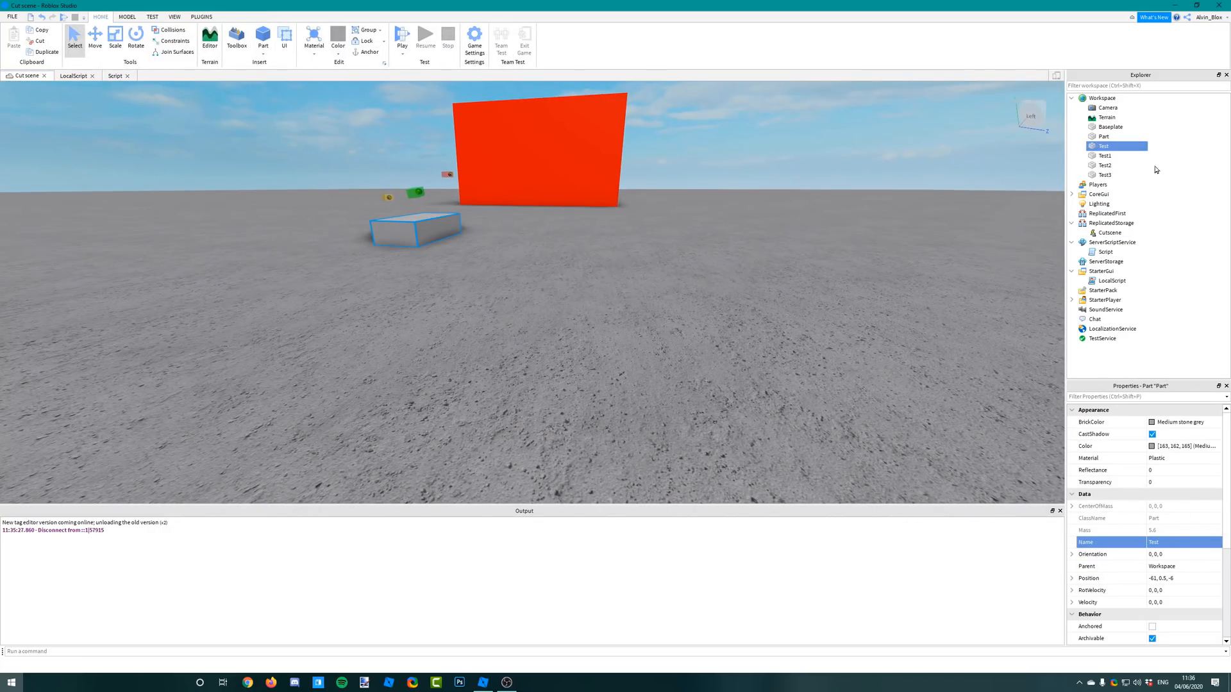
text(game.Wor)
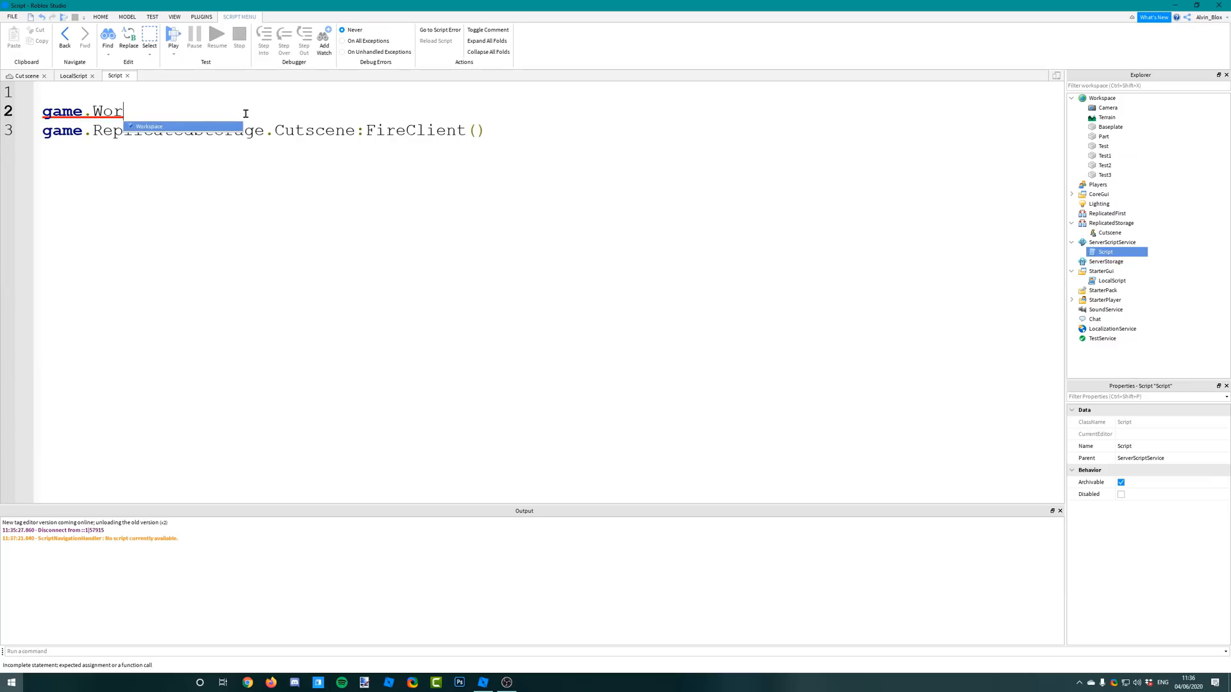
text(kspace.Test.Touched)
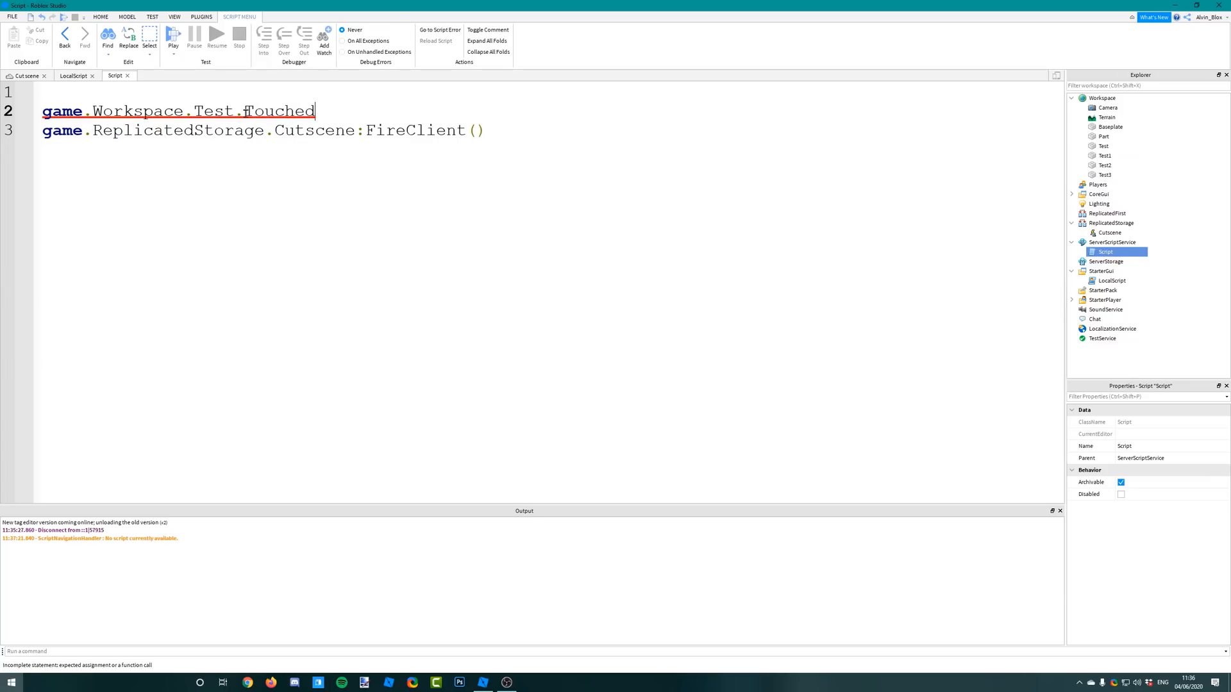
text(:Connect*function(h)
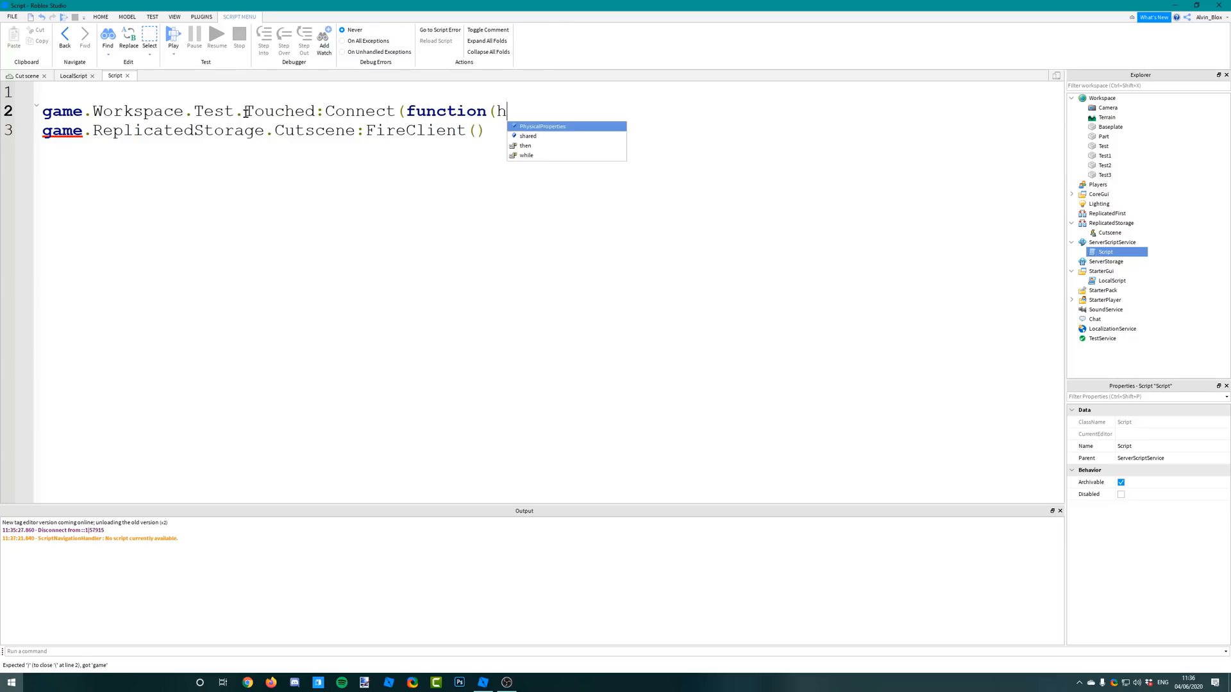
text(it))
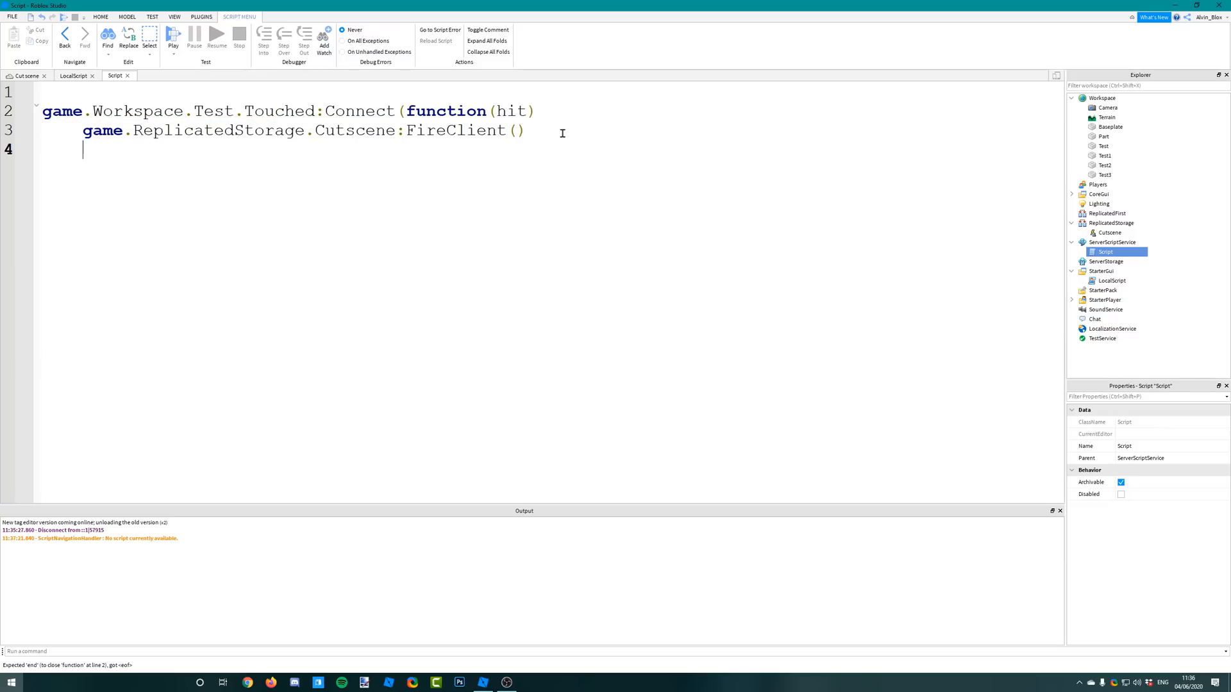
text(end))
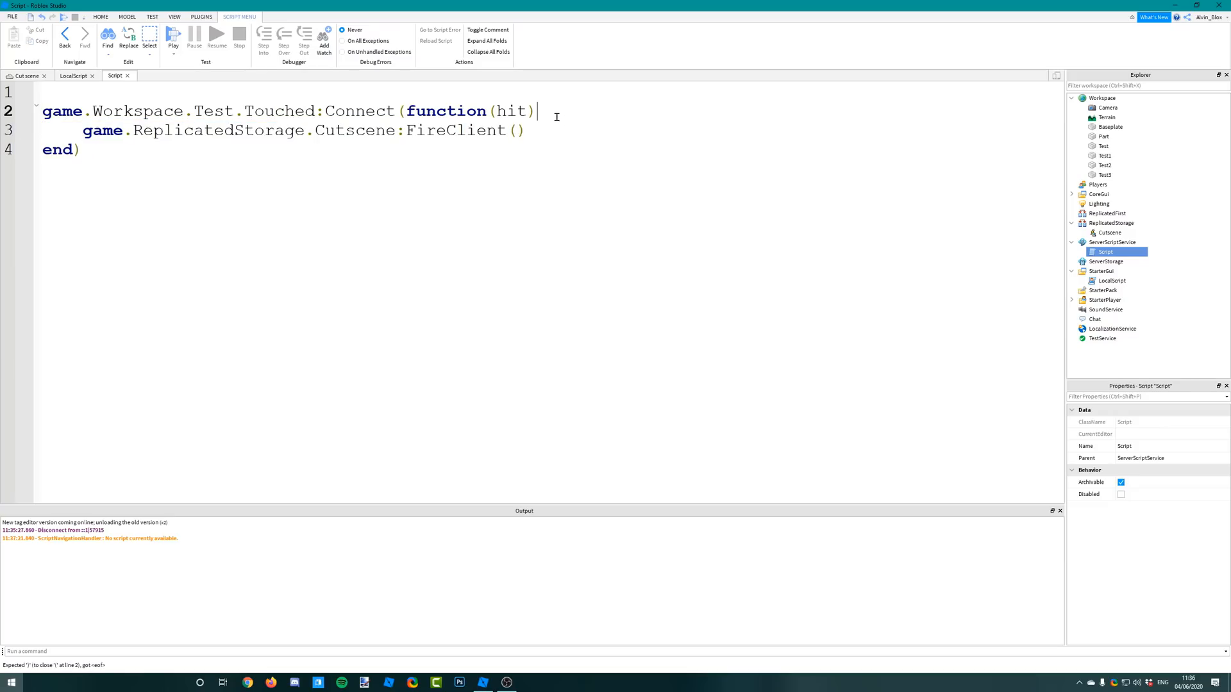
Step: Get plr from hit.Parent via GetPlayerFromCharacter and fire Cutscene only if plr exists, passing plr
text(if)
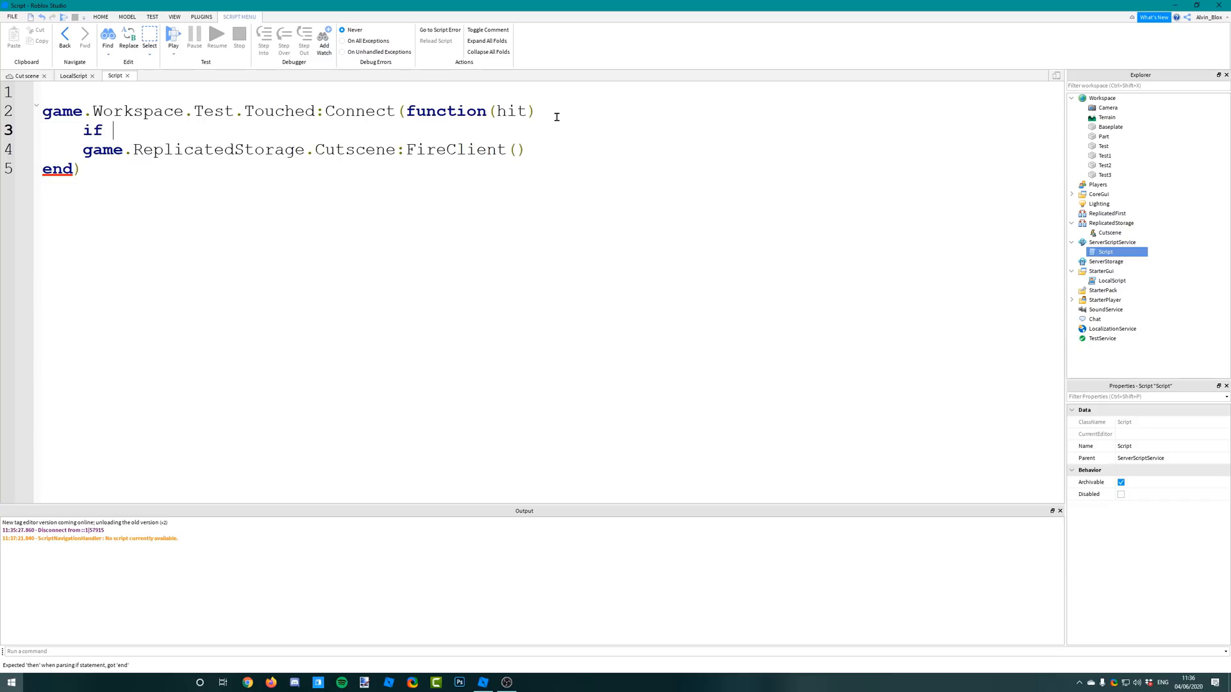
text(local plr = game)
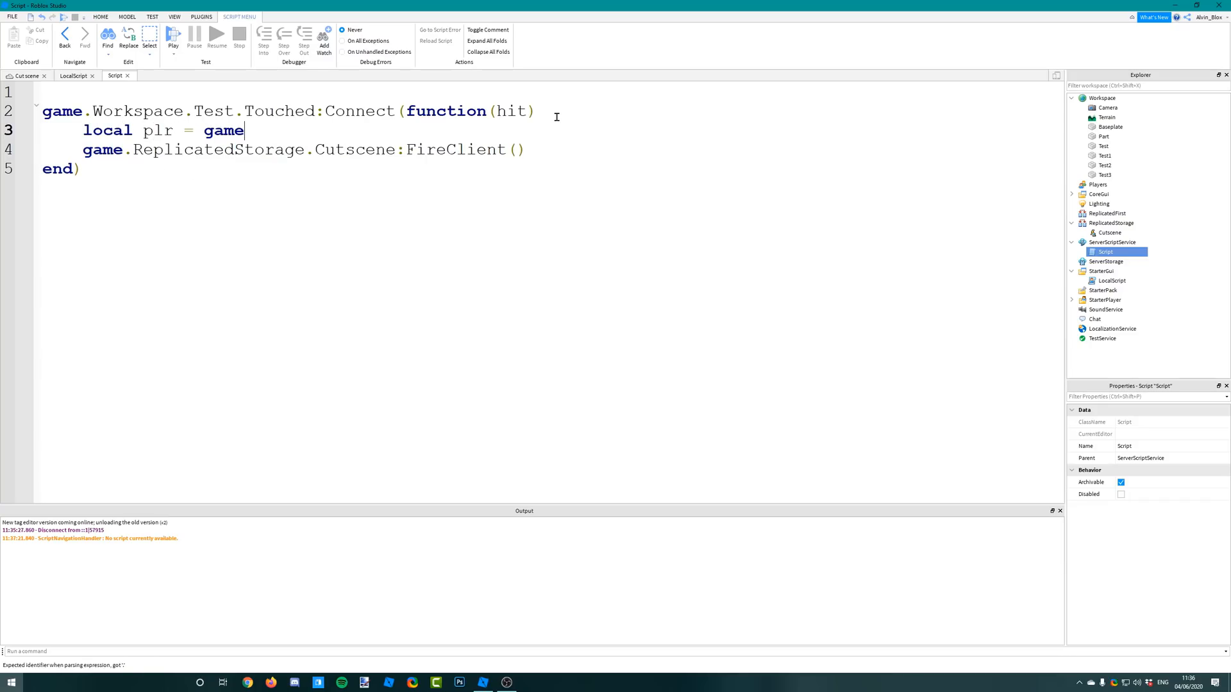
text(.Players:GetPlayerFromCharacter(hit.Pare))
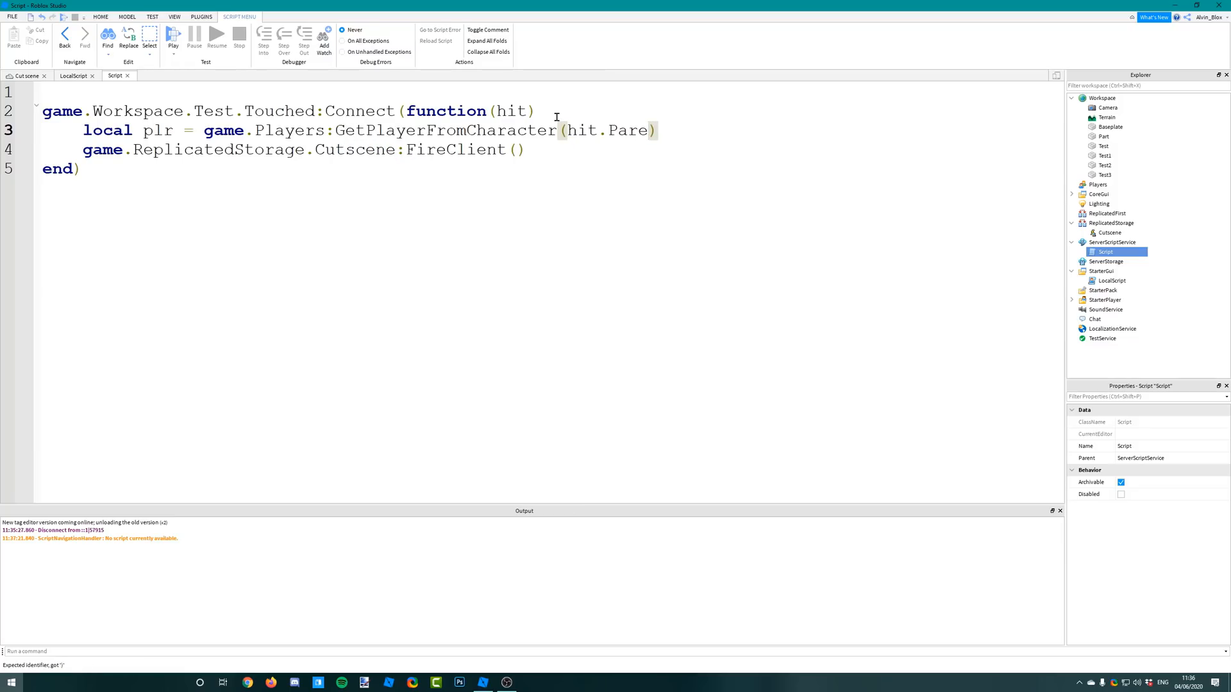
text(nt)
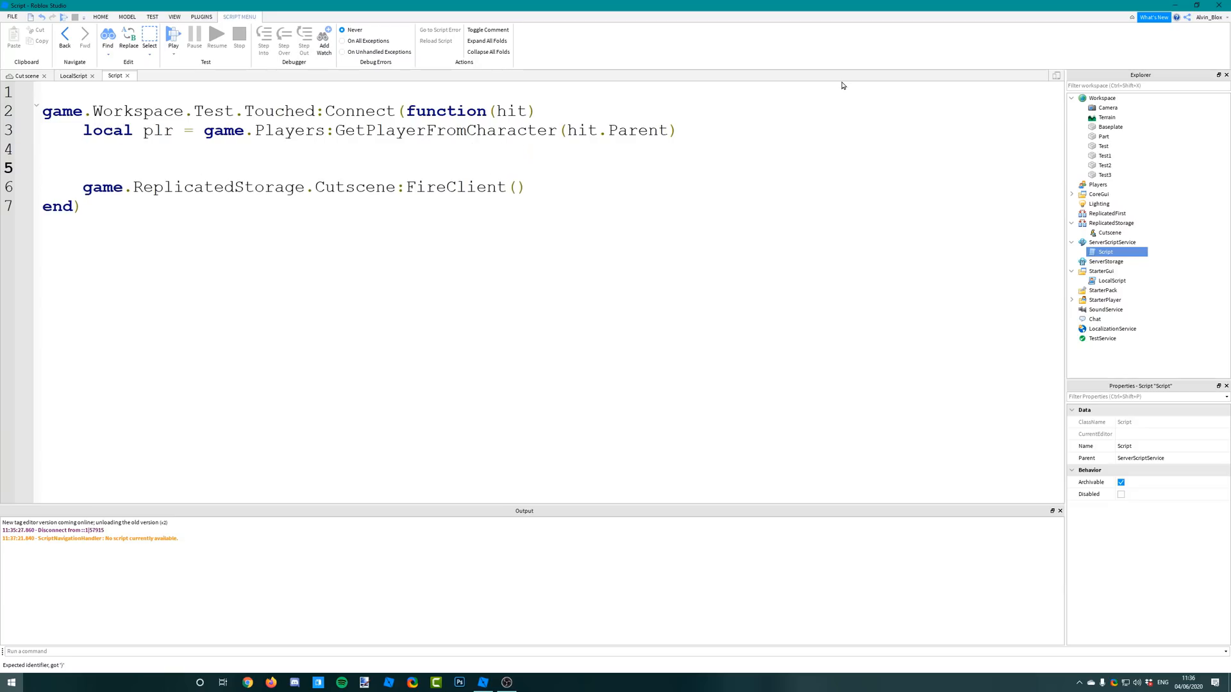
drag(203, 131, 676, 131)
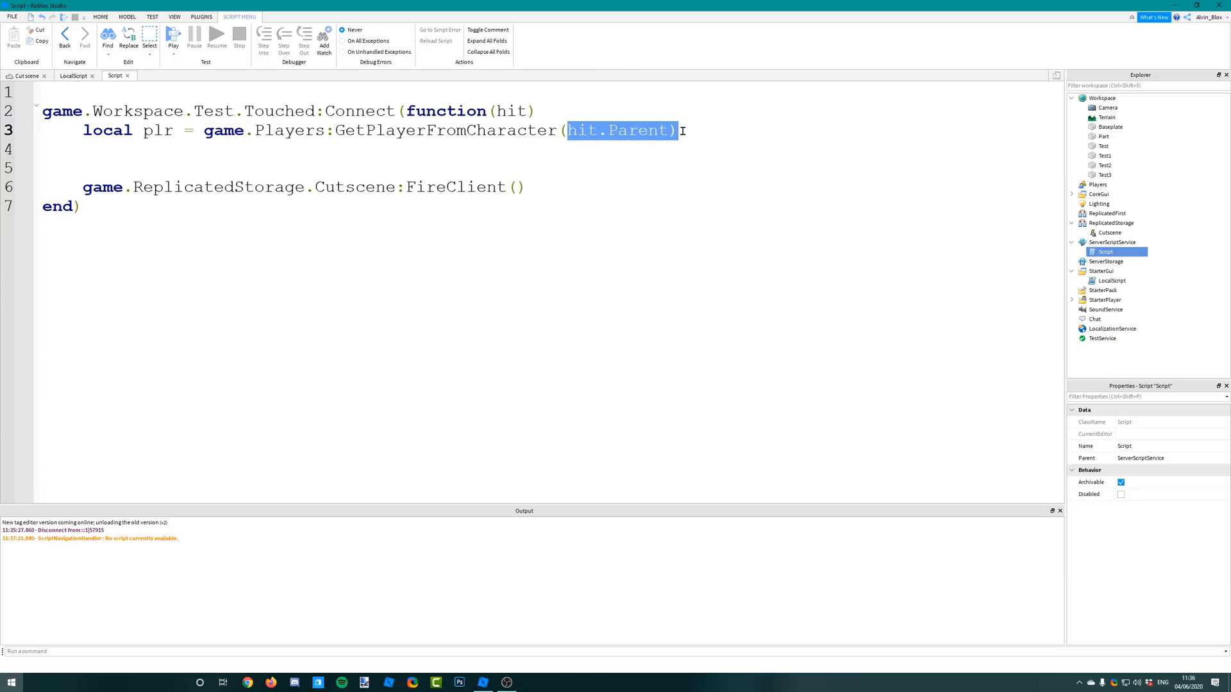
text(if plr th)
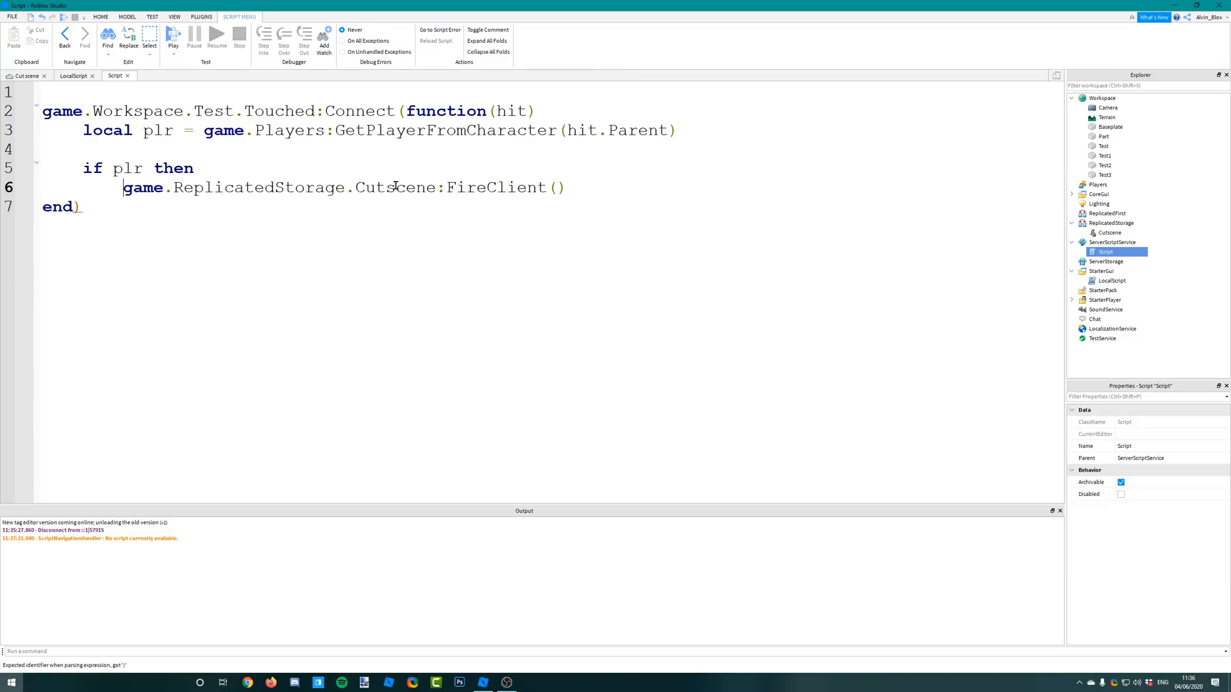
text(en)
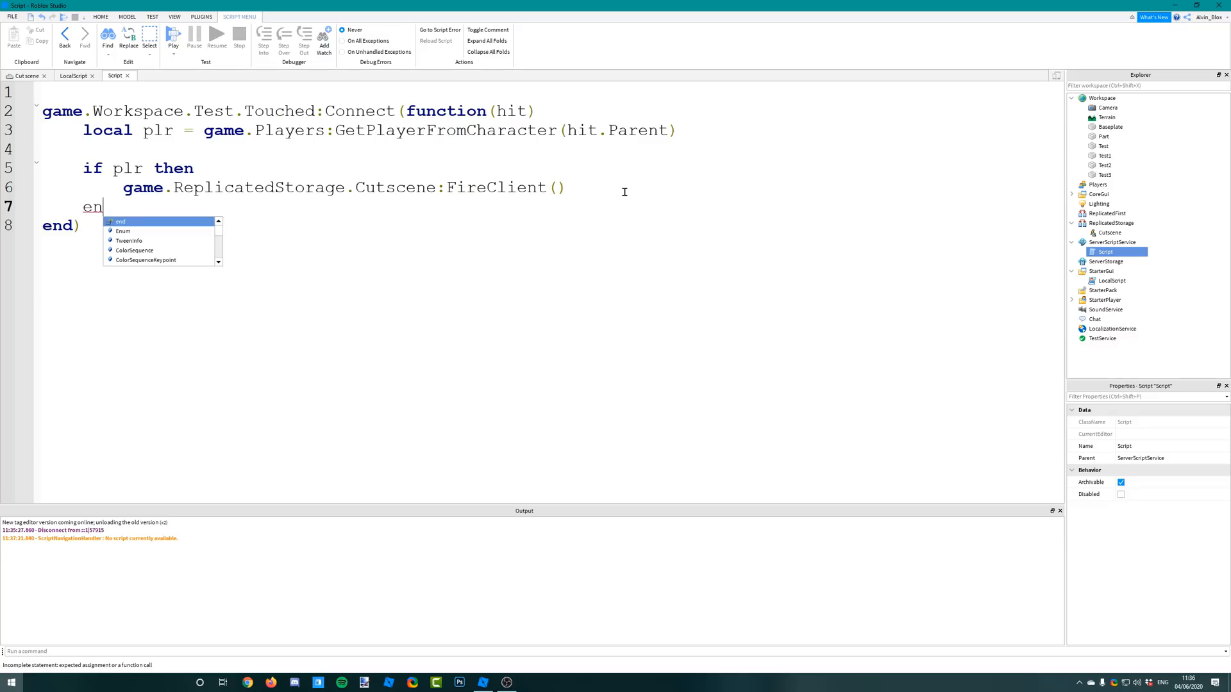
text(plr)
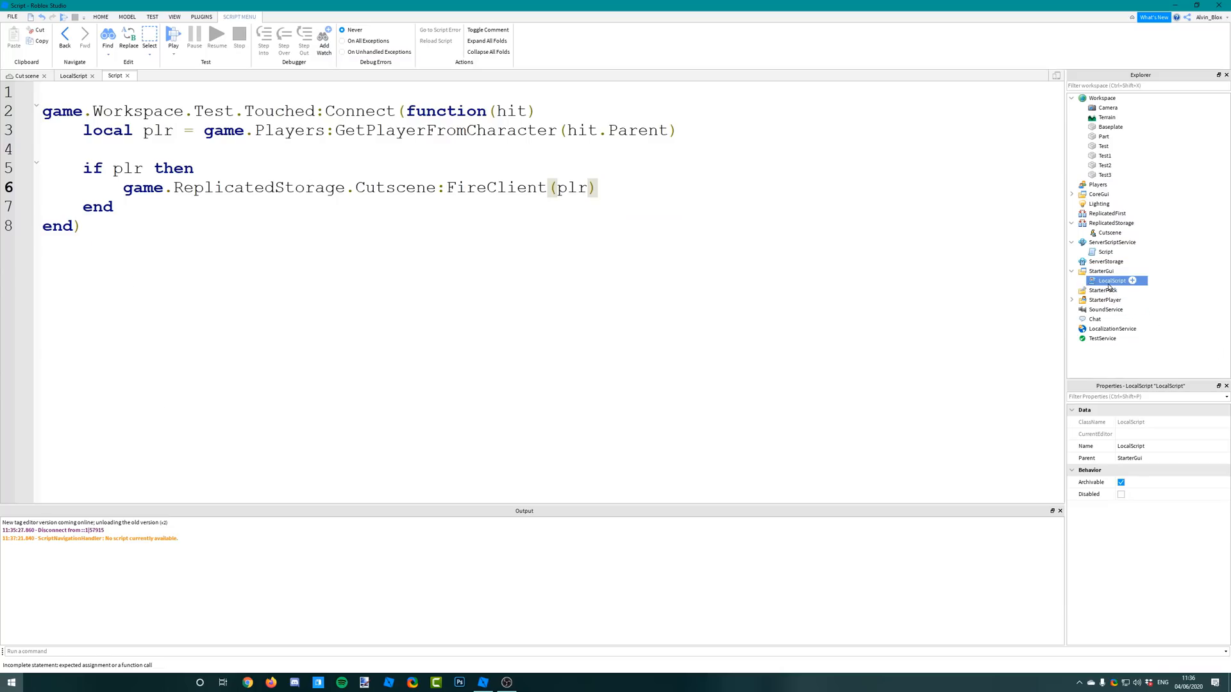
Step: Wrap the LocalScript's tween calls in a Cutscene.OnClientEvent:Connect(function() ... end) handler
click(73, 75)
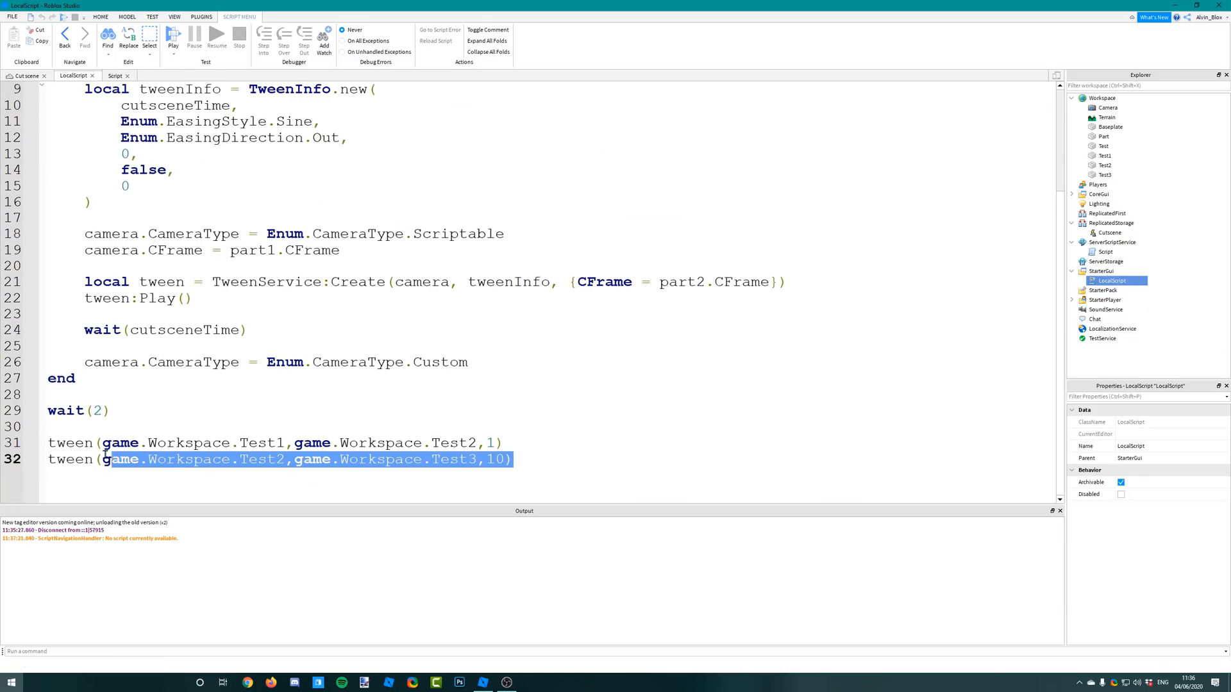
text(game.)
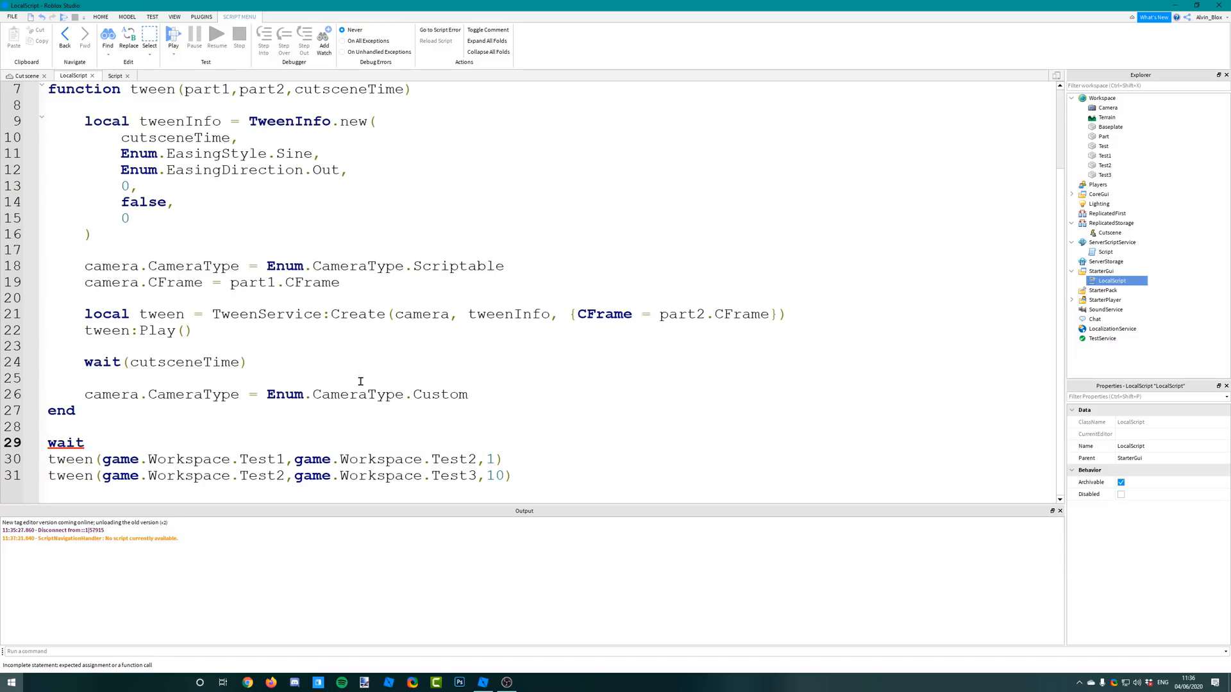
text(game.ReplicatedStorage)
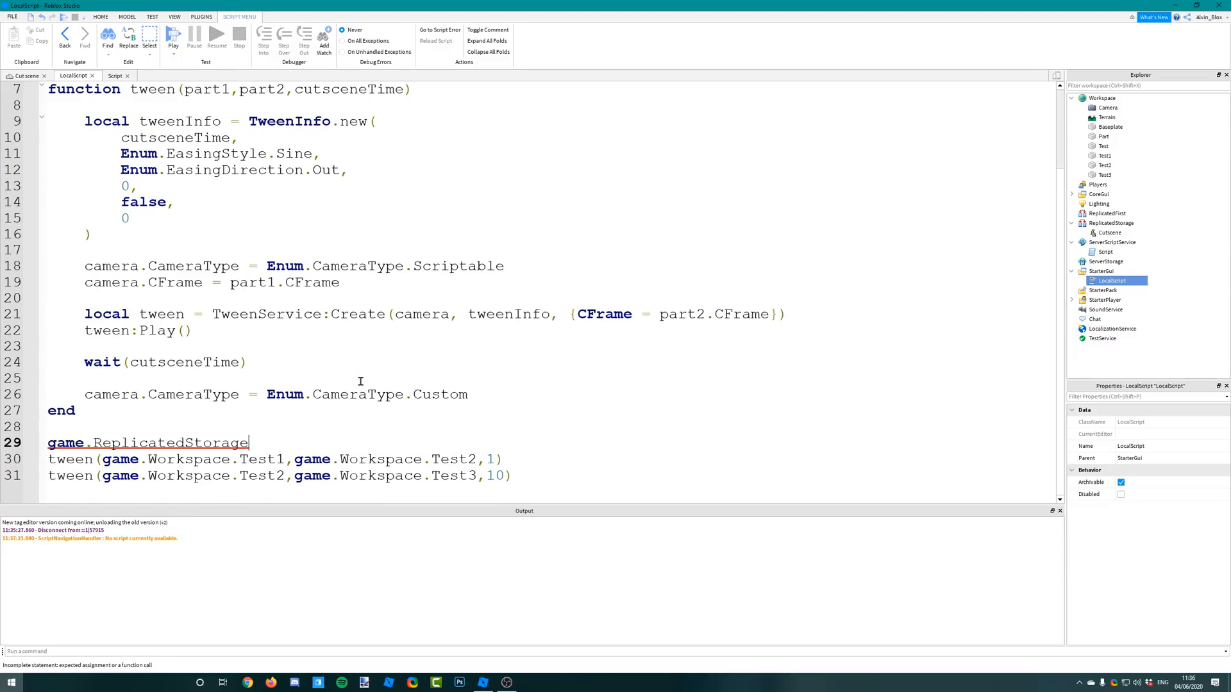
text(.Cutscene.OnClientEvent)
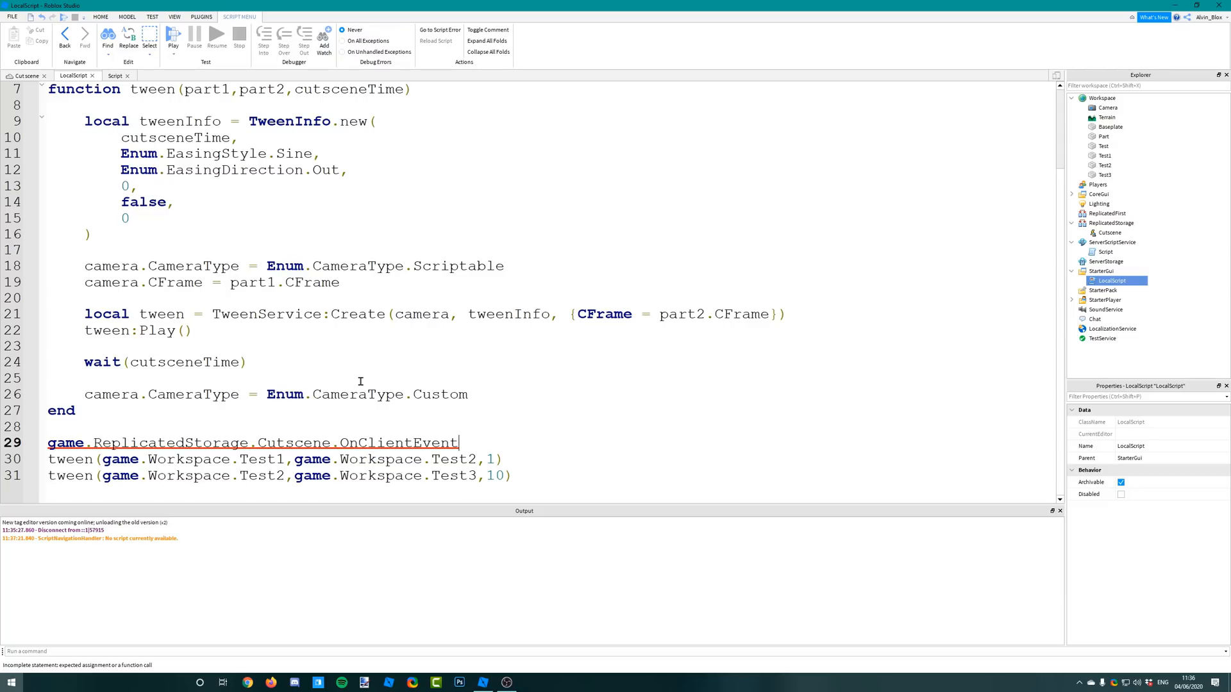
text(:Connect())
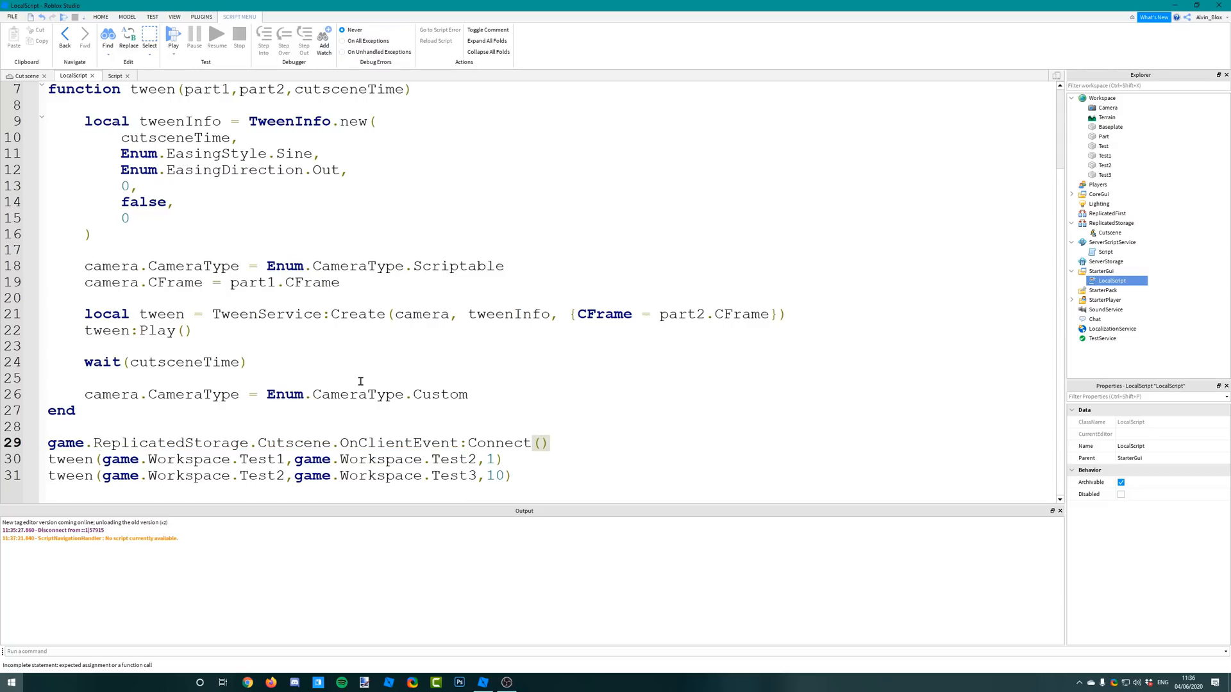
text(funm)
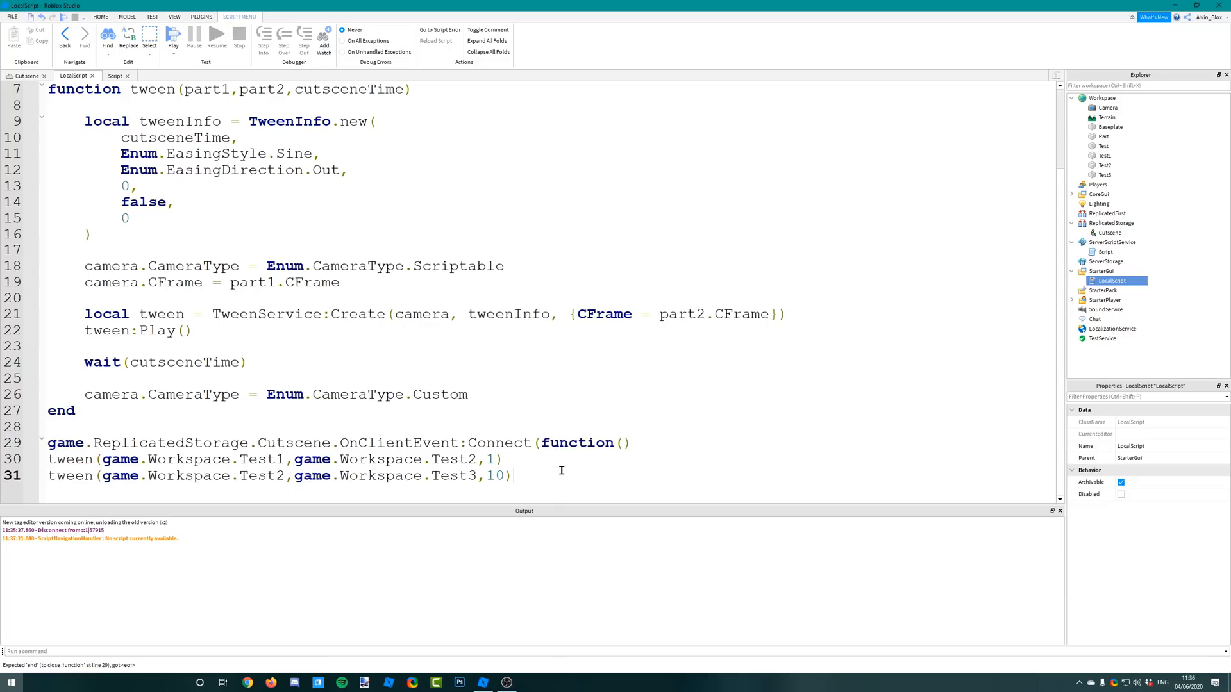
text(end))
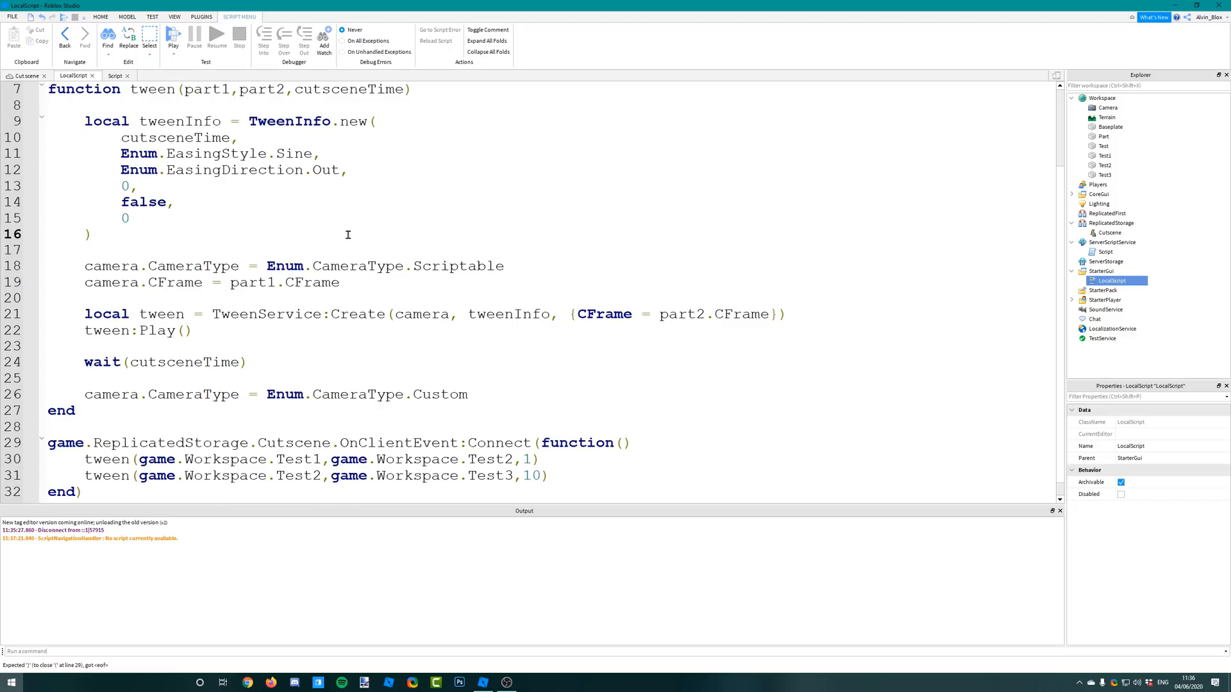
Step: Select the server Script, run a playtest of the place and stop it
click(29, 75)
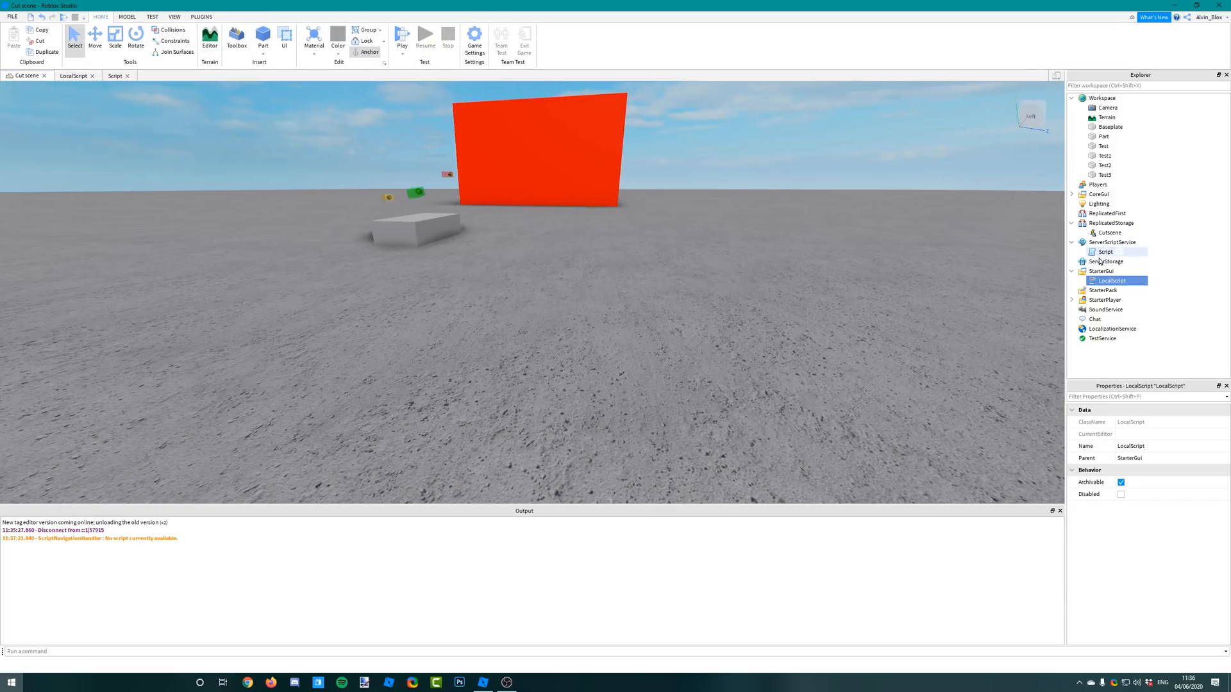
double_click(1103, 251)
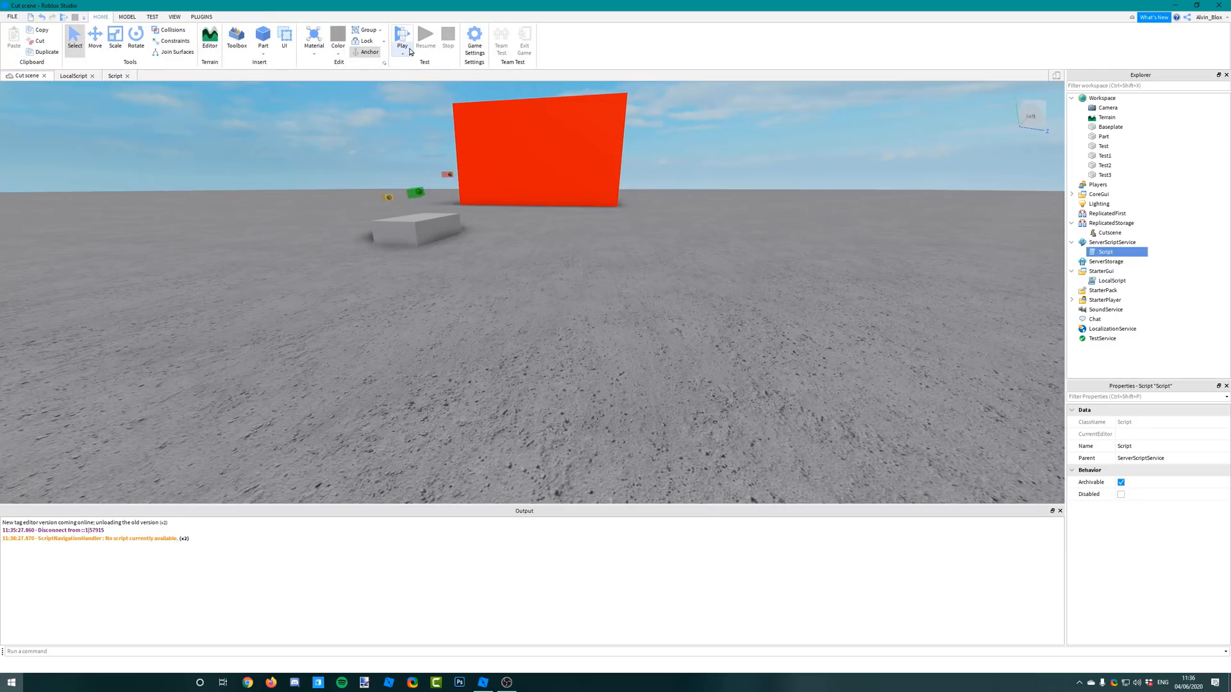
click(403, 37)
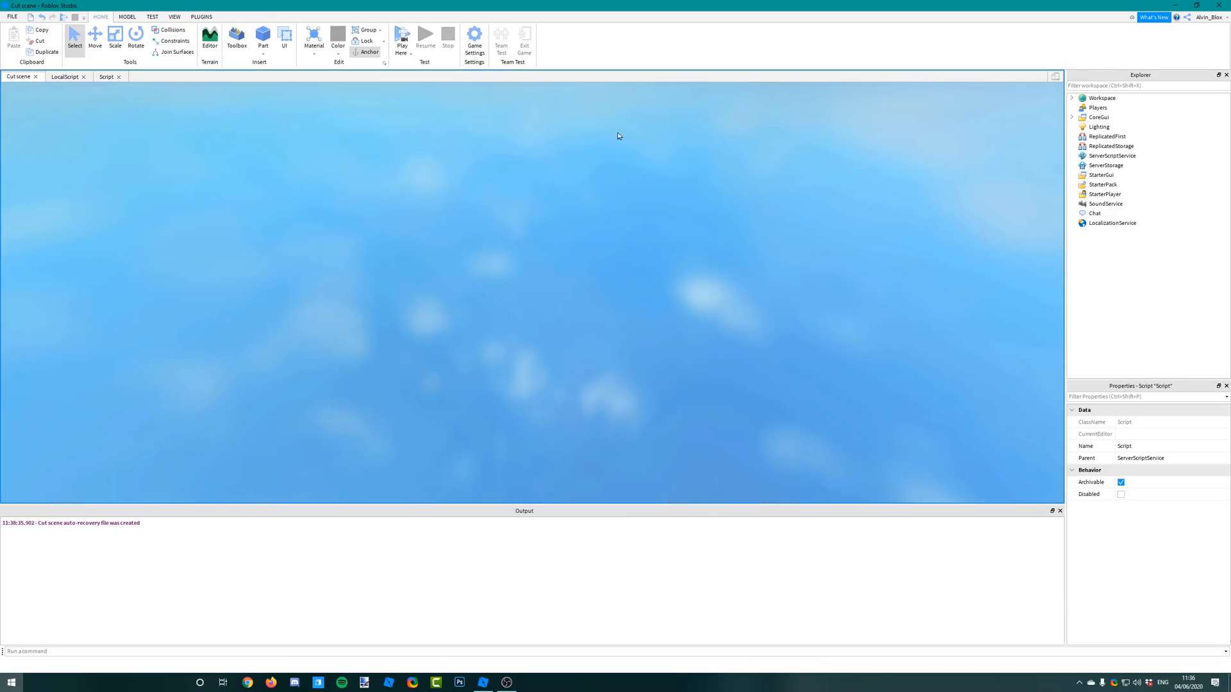
click(401, 38)
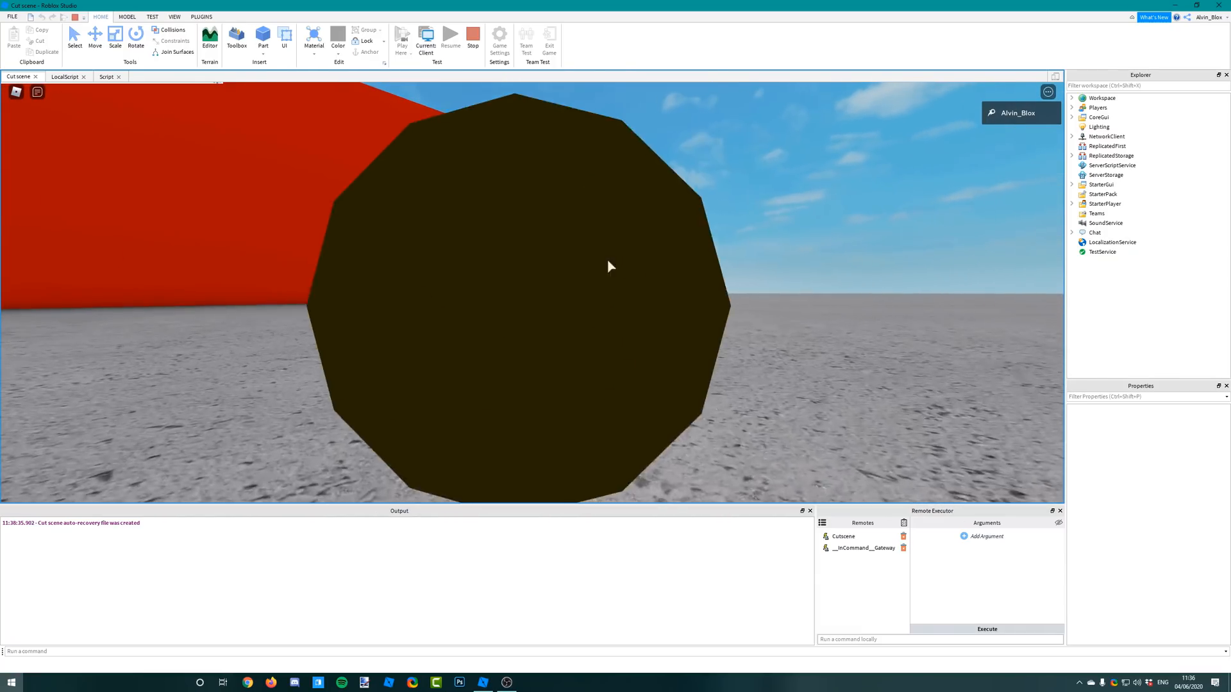
click(473, 37)
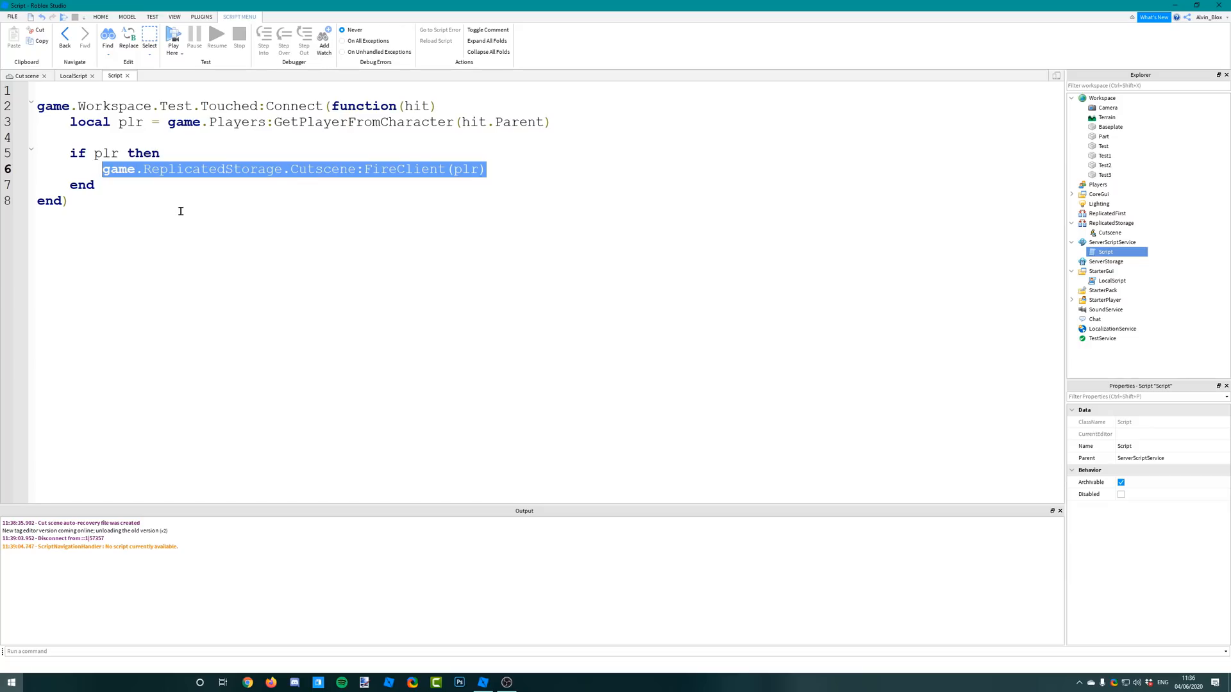
Step: Strip the Script to wait(5) then Cutscene:FireAllClients(), and view the 3D place
key(ctrl+a)
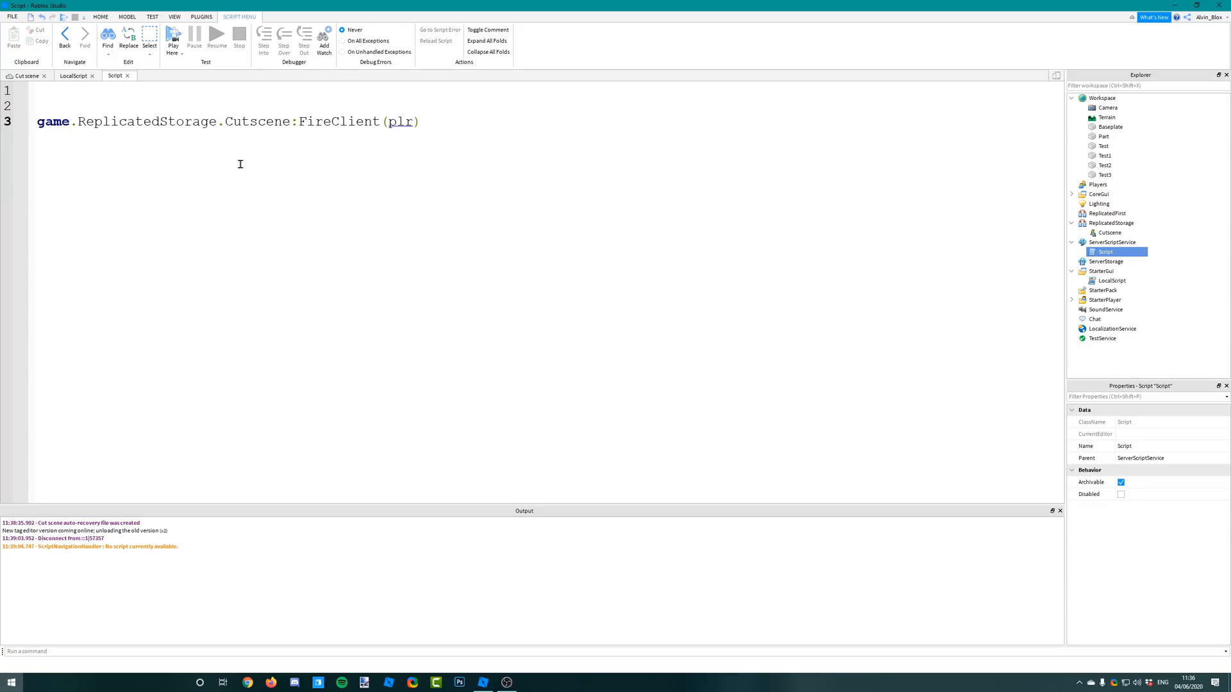
drag(334, 121, 419, 121)
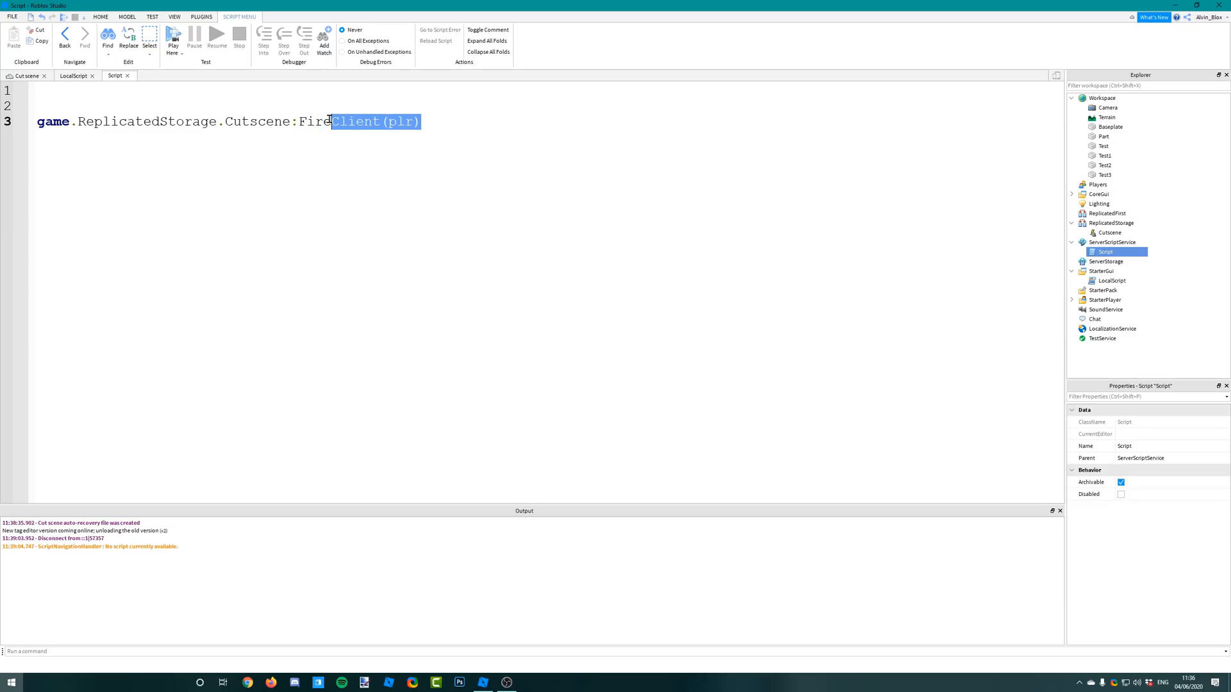
text(AllClients()
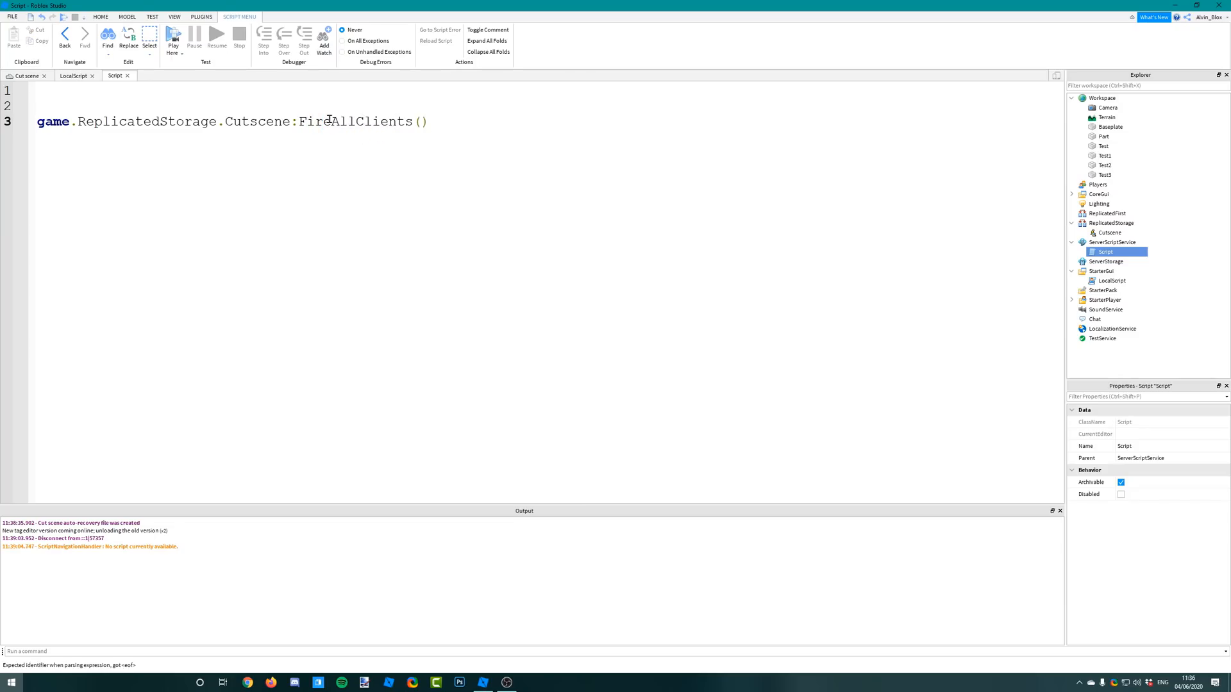
text(wait(5)
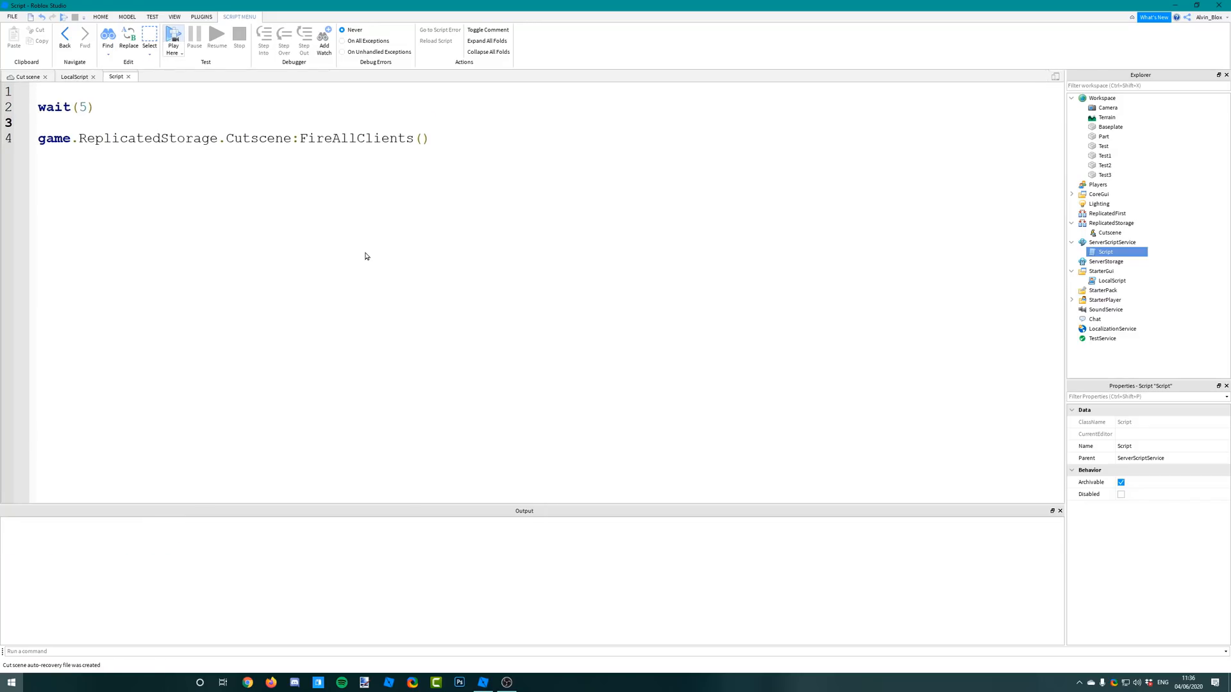
click(173, 36)
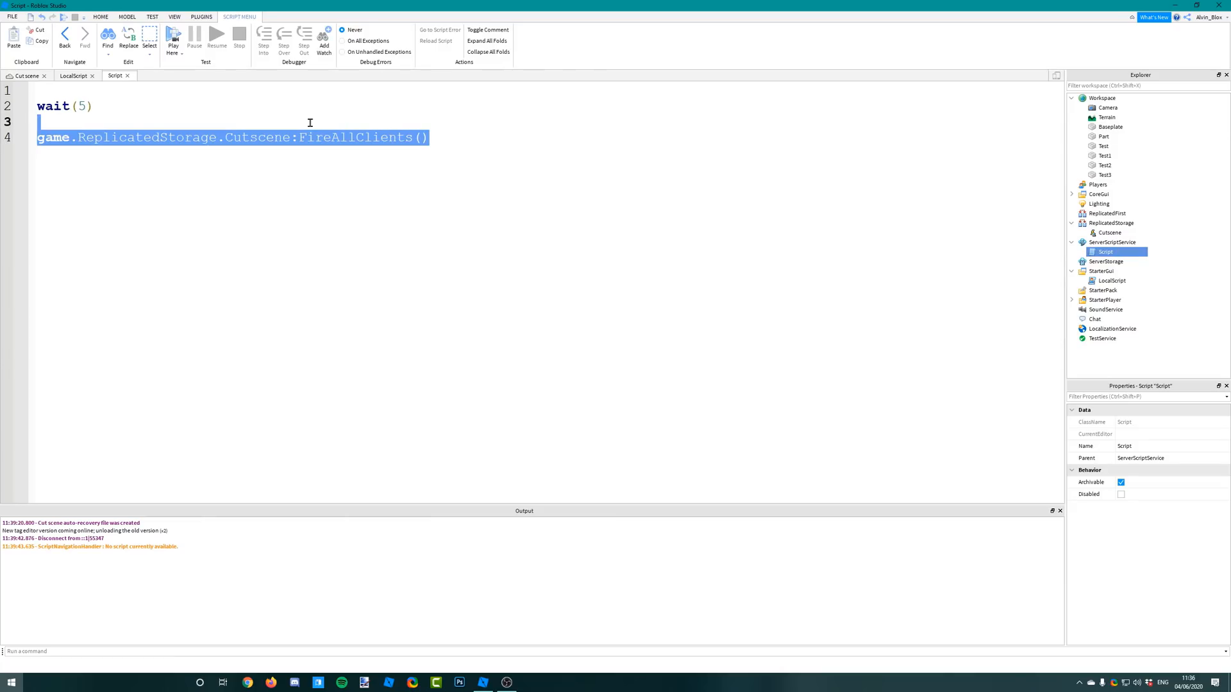
Step: Rewrite the call as FireClient() and begin a game.Players reference
text(FireClient)
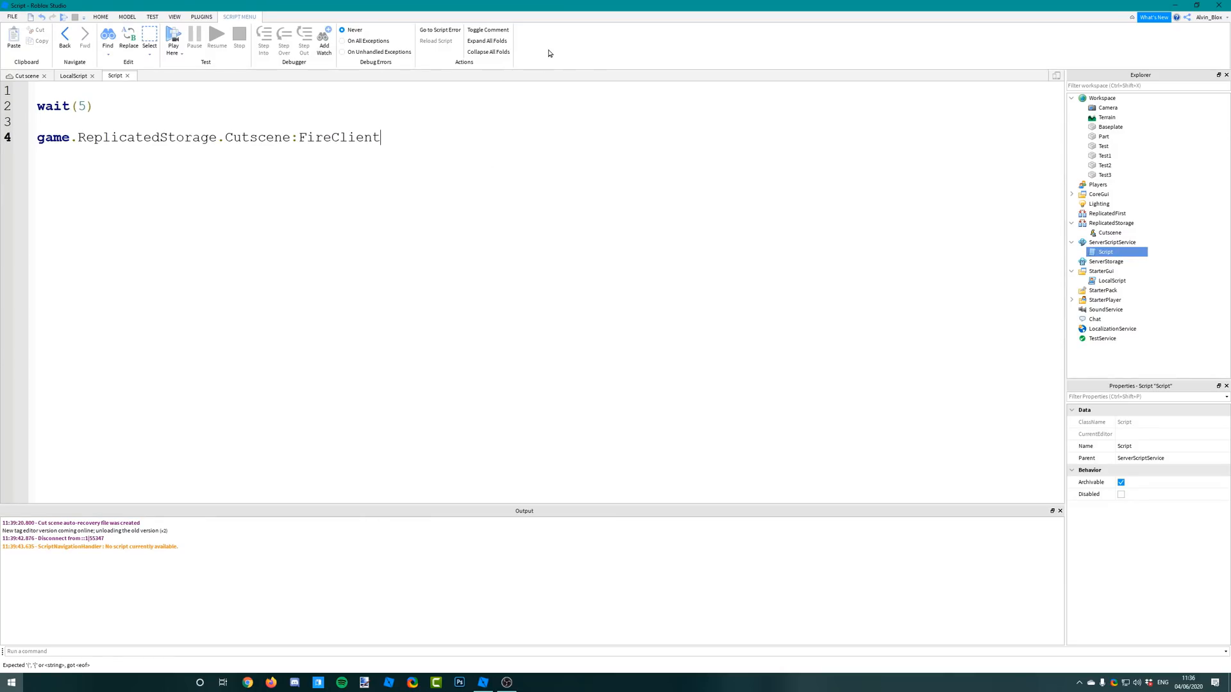
text(())
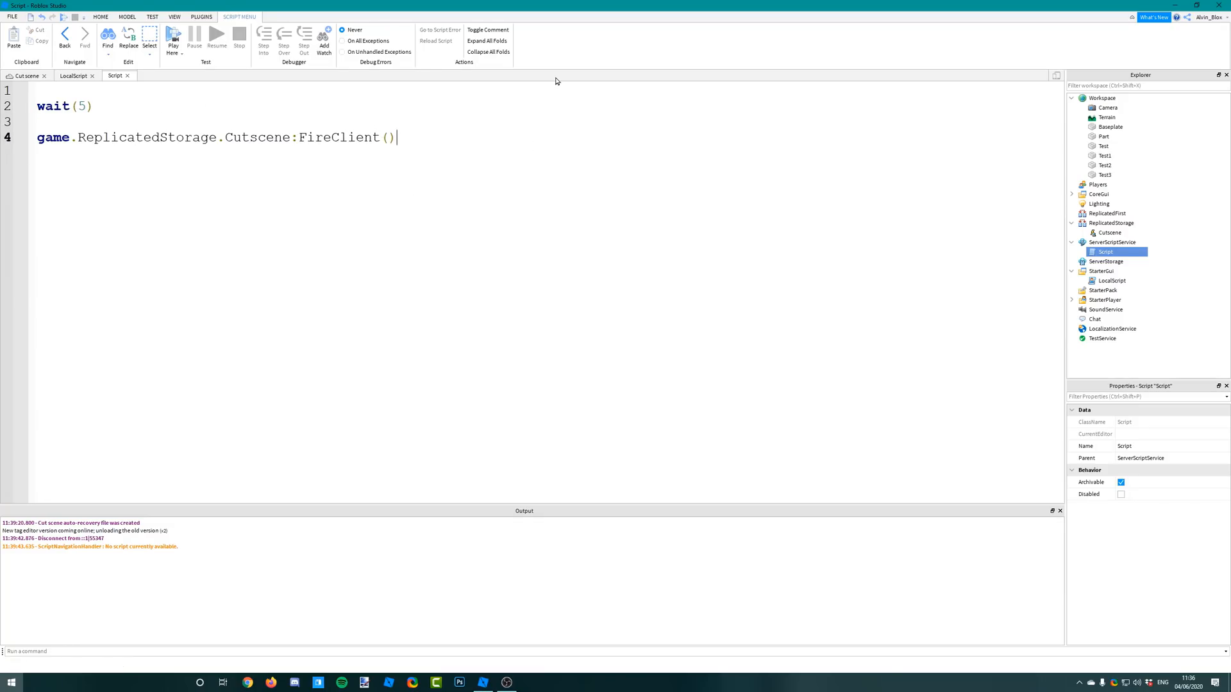
text(game.Pla)
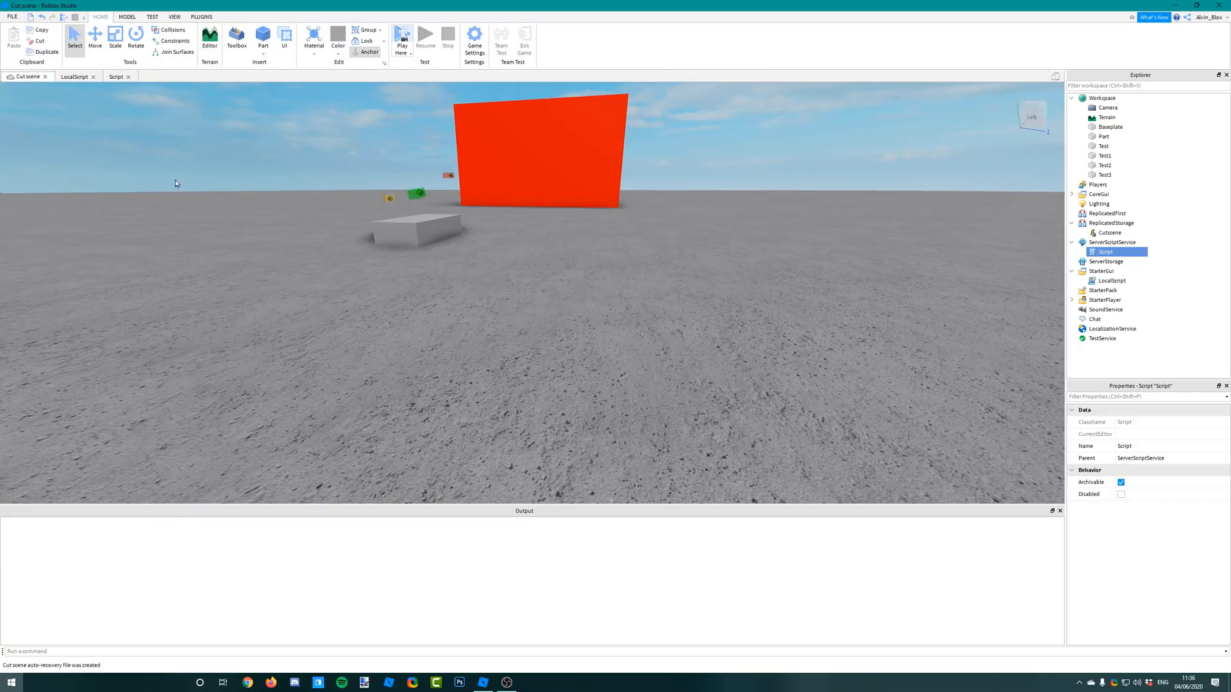
Step: Run a playtest of the place and stop it
click(401, 37)
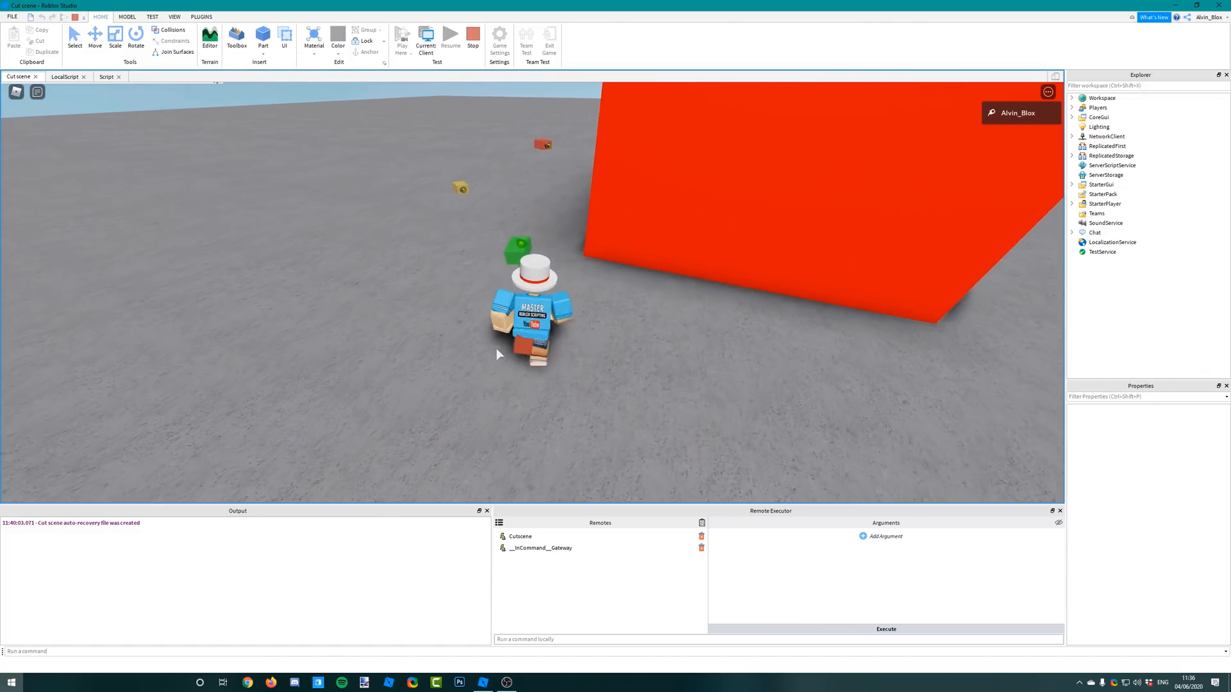
click(472, 35)
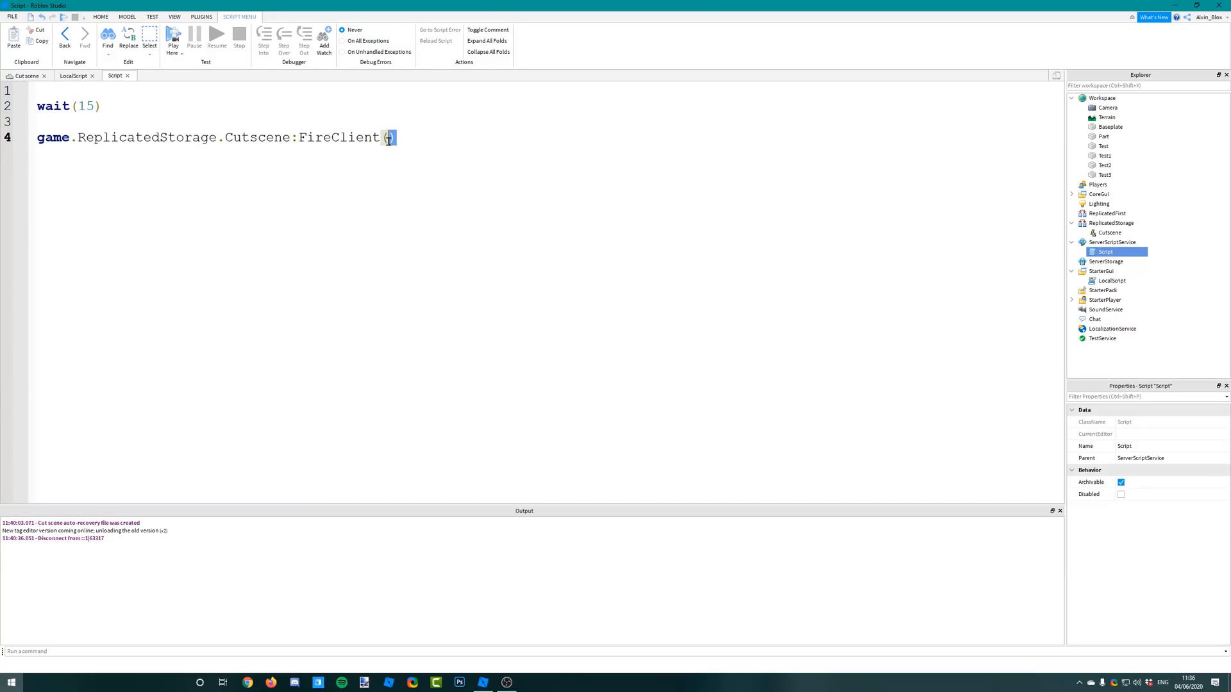
Step: Finish the Script edit and open the LocalScript holding the tween code
text())
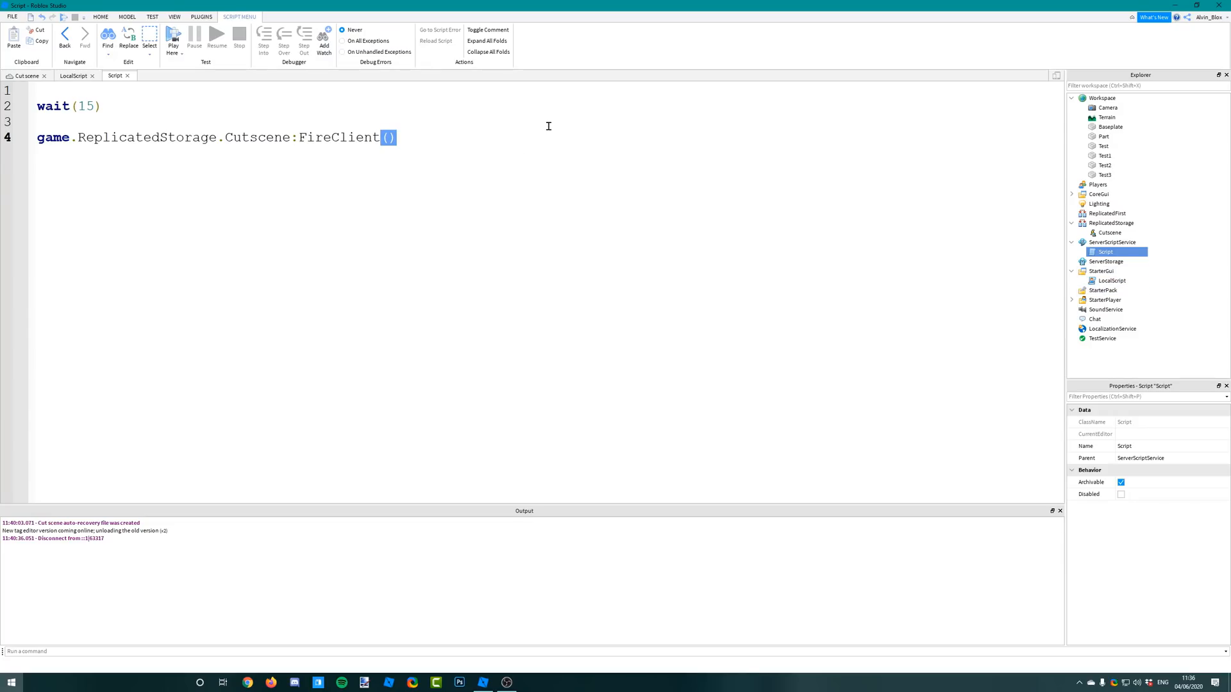
click(1110, 281)
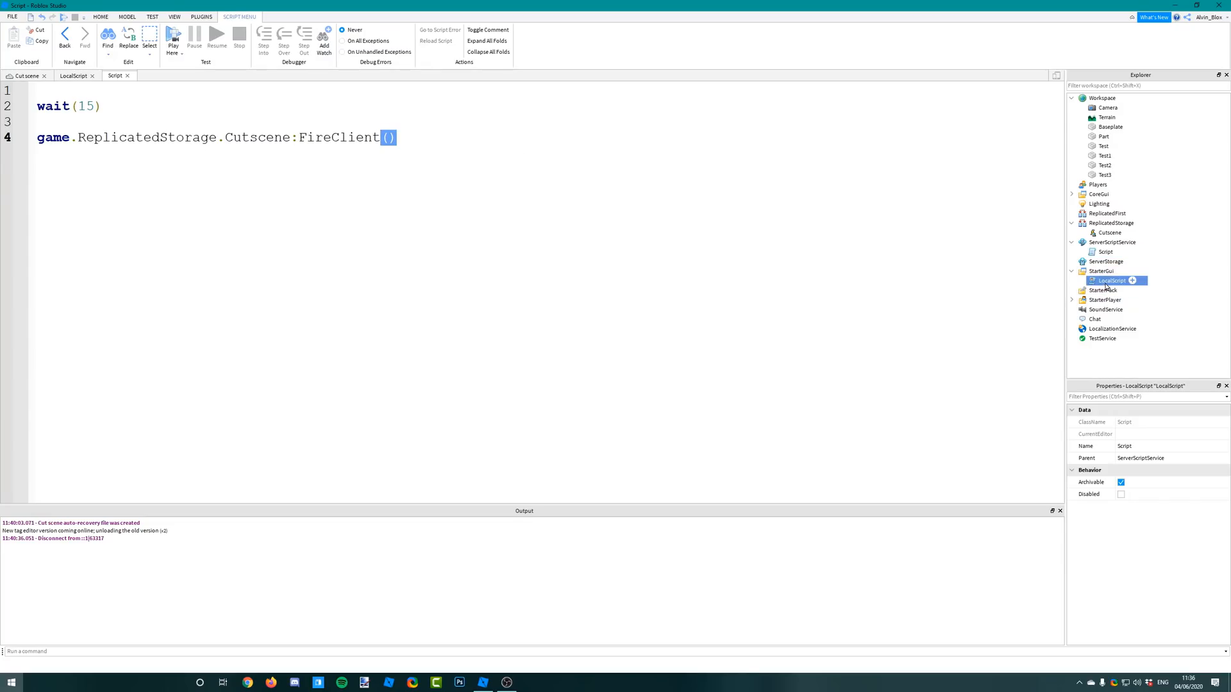
click(73, 75)
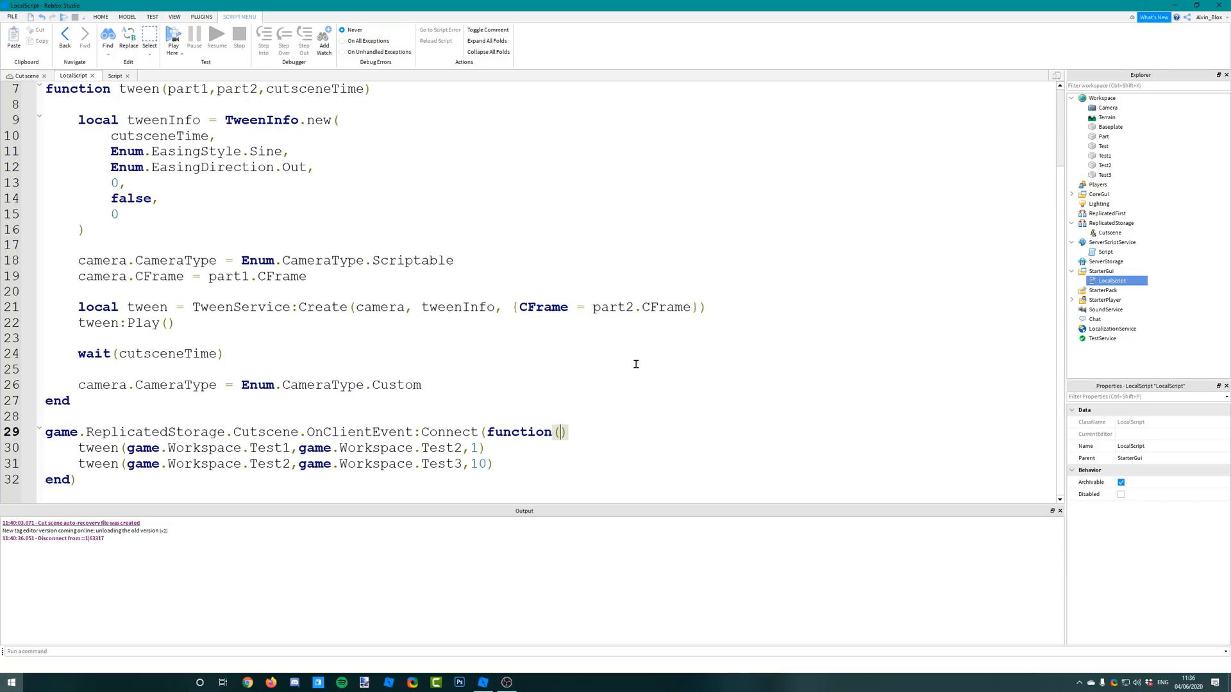
Step: Give the handler startPt, endPt, timeLength parameters and call tween(startPt,endPt,timeLength)
text(startPt,)
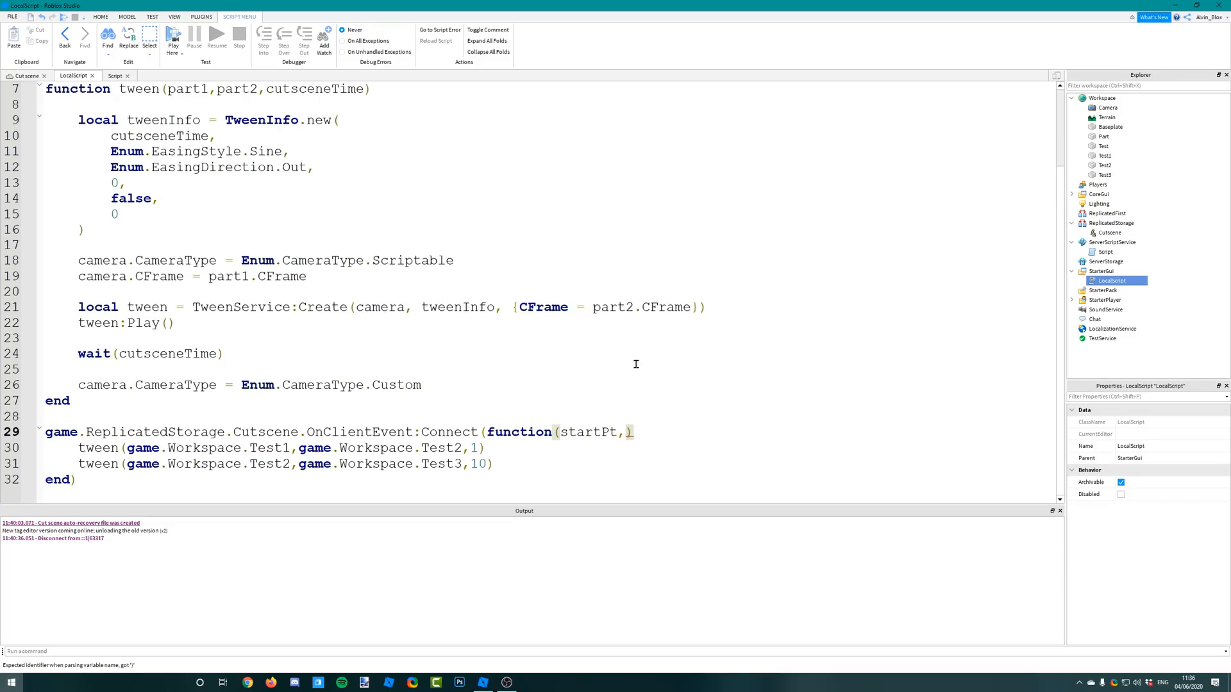
text(endPt,)
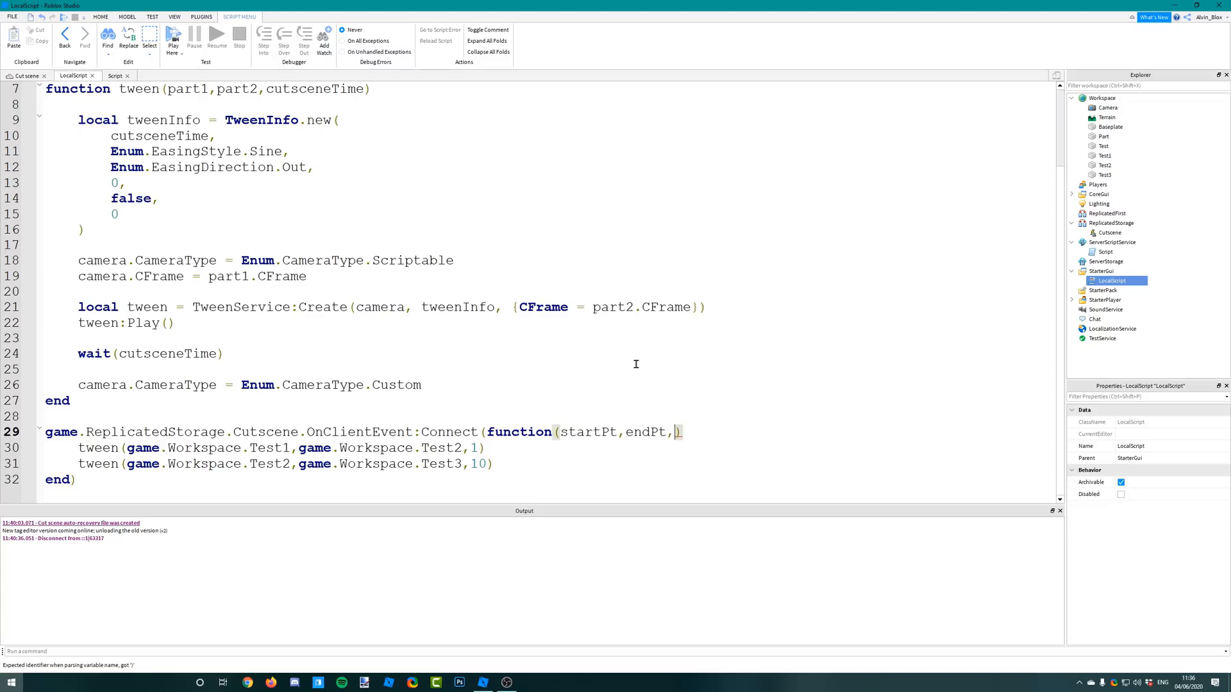
text(timeLength)
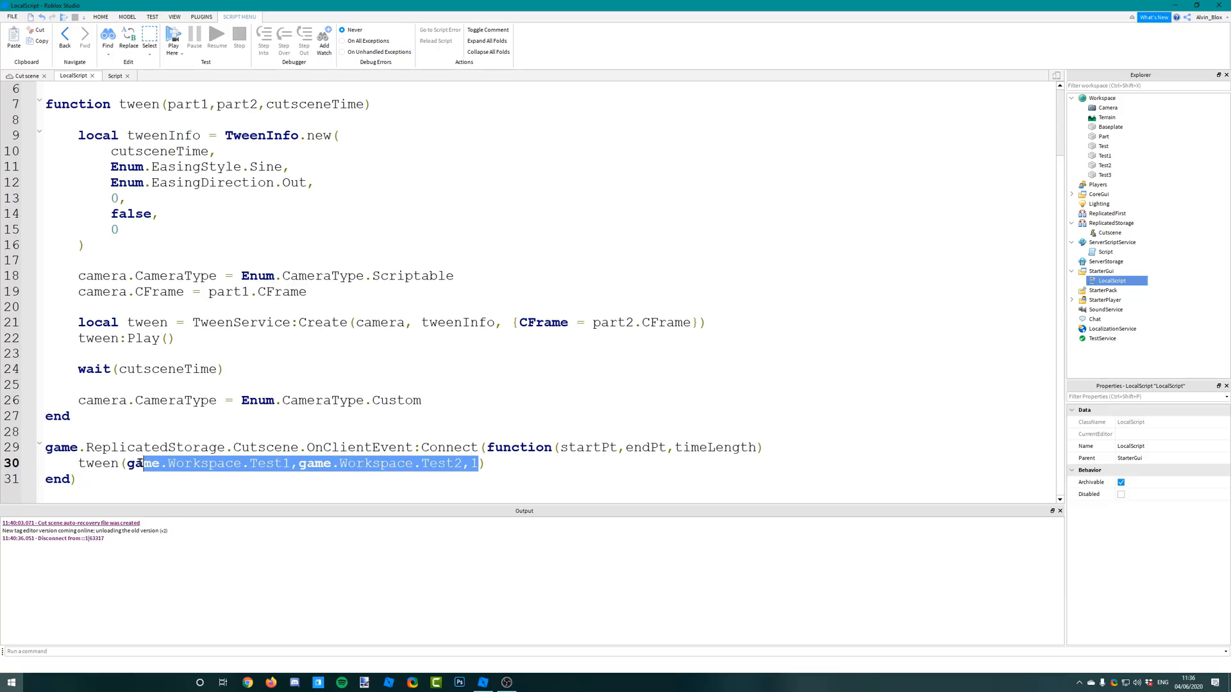
key(Delete)
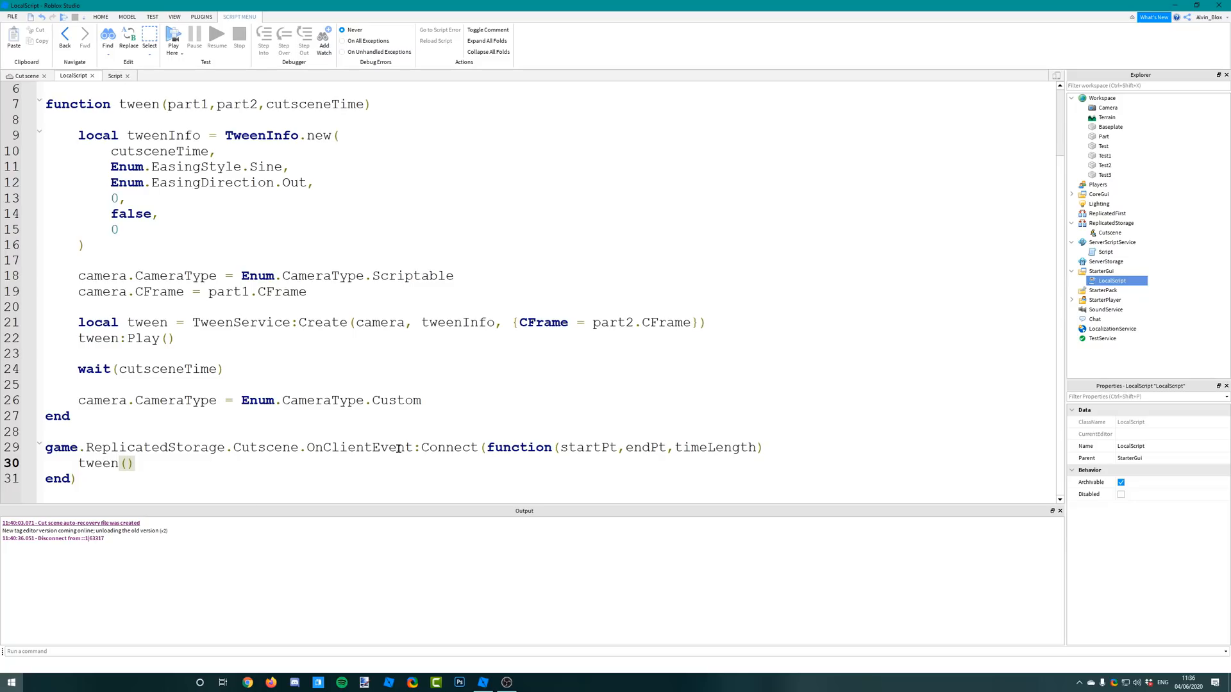
text(startPt,endPt,timeLength)
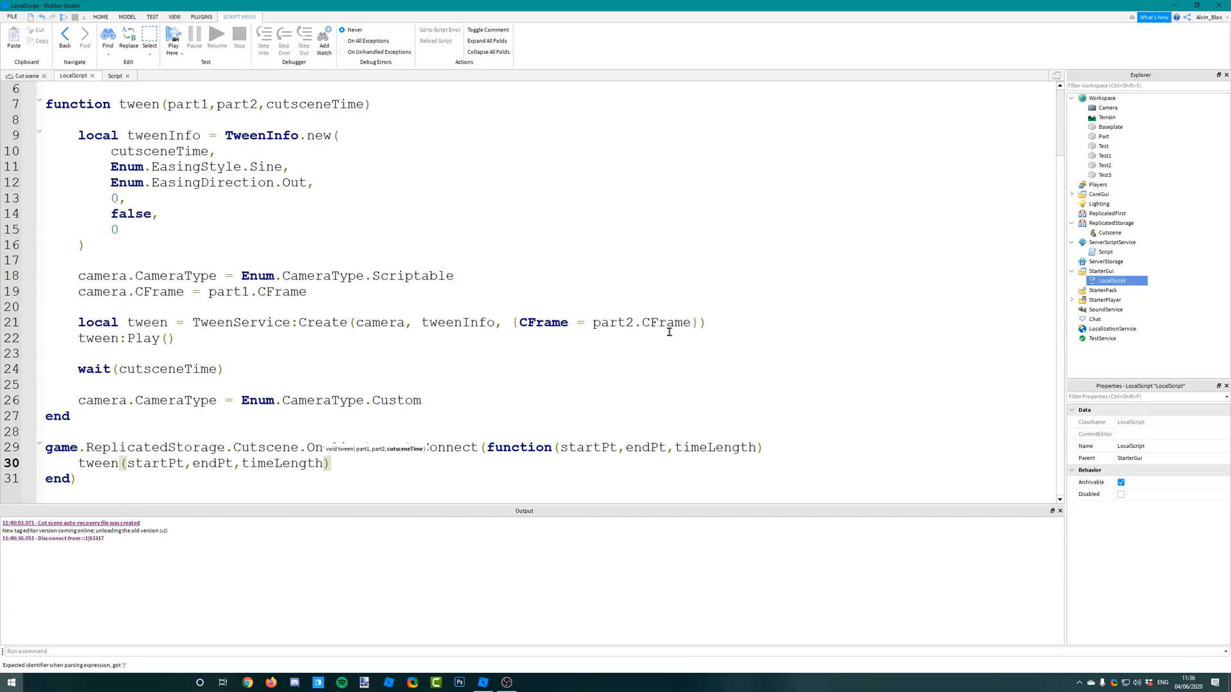
click(115, 75)
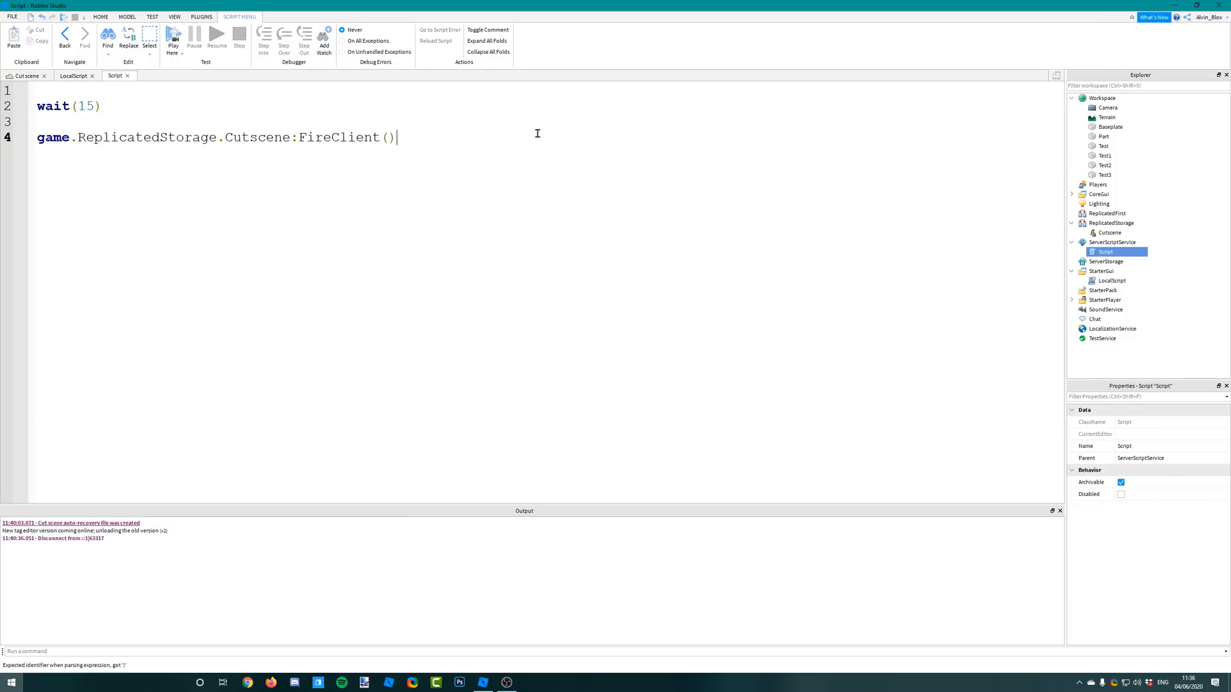
Step: Change the call to Cutscene:FireAllClients(game.Workspace.Test1, game.Workspace.Test2, 1)
key(BackSpace)
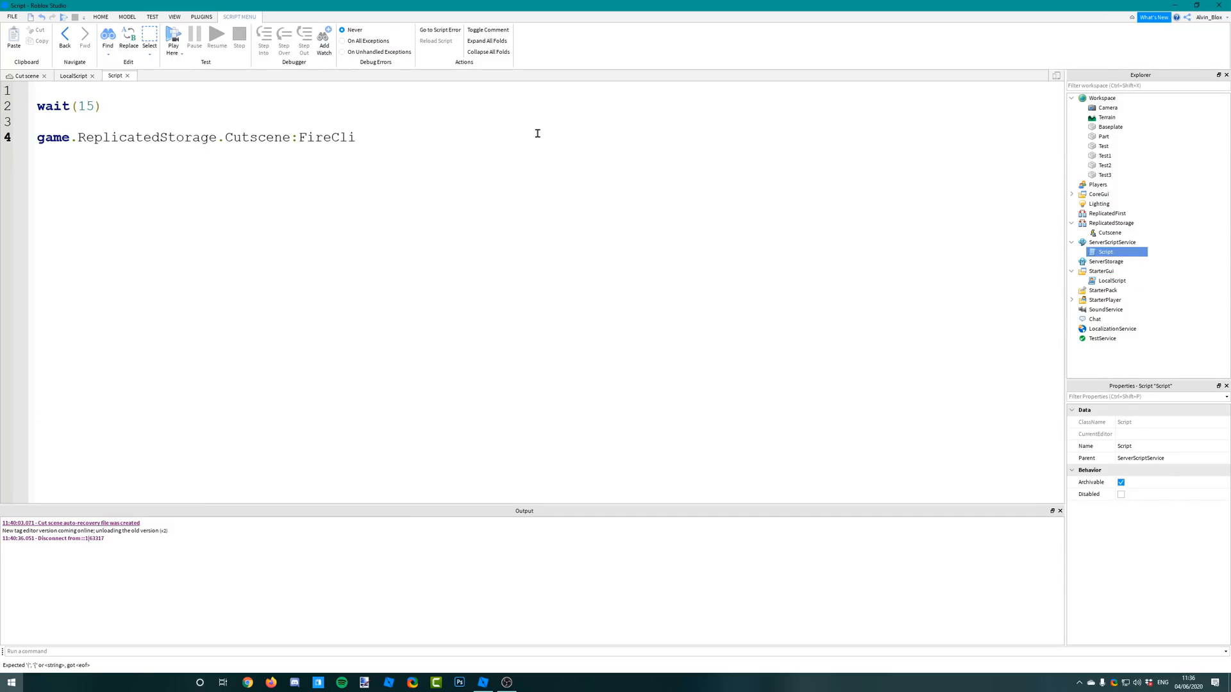
text(AllClients)
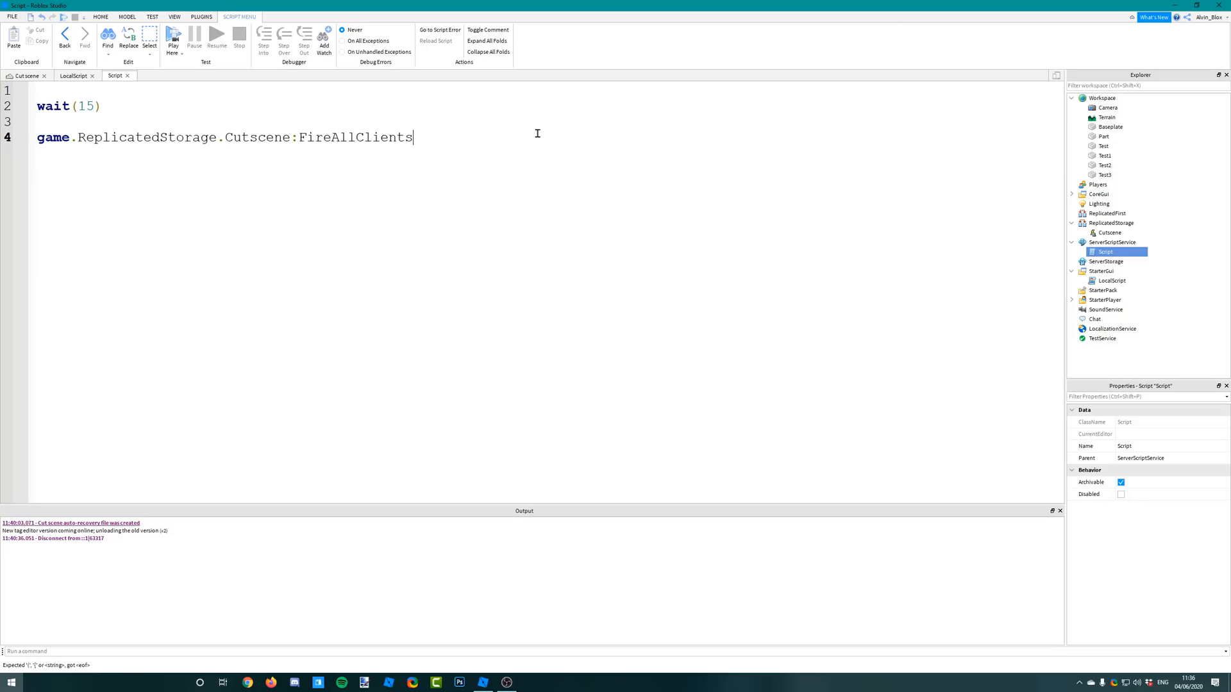
text((game.Workspace.Test1,game.Workspace.Test2,1))
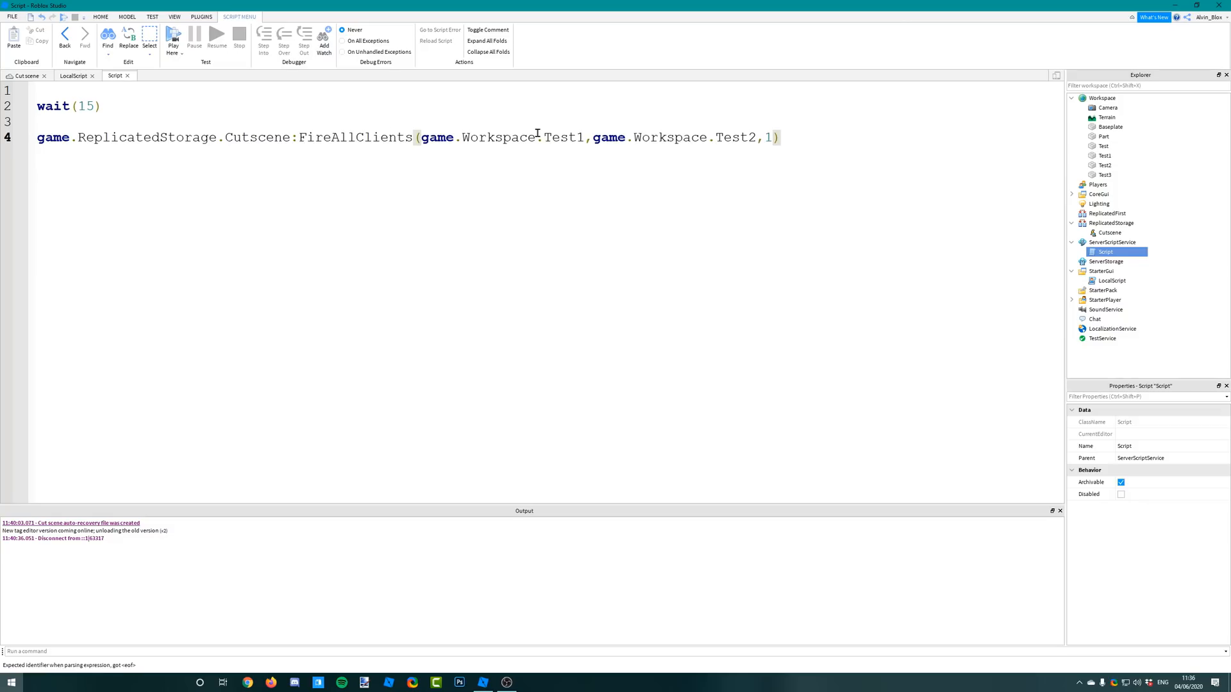
drag(420, 137, 584, 137)
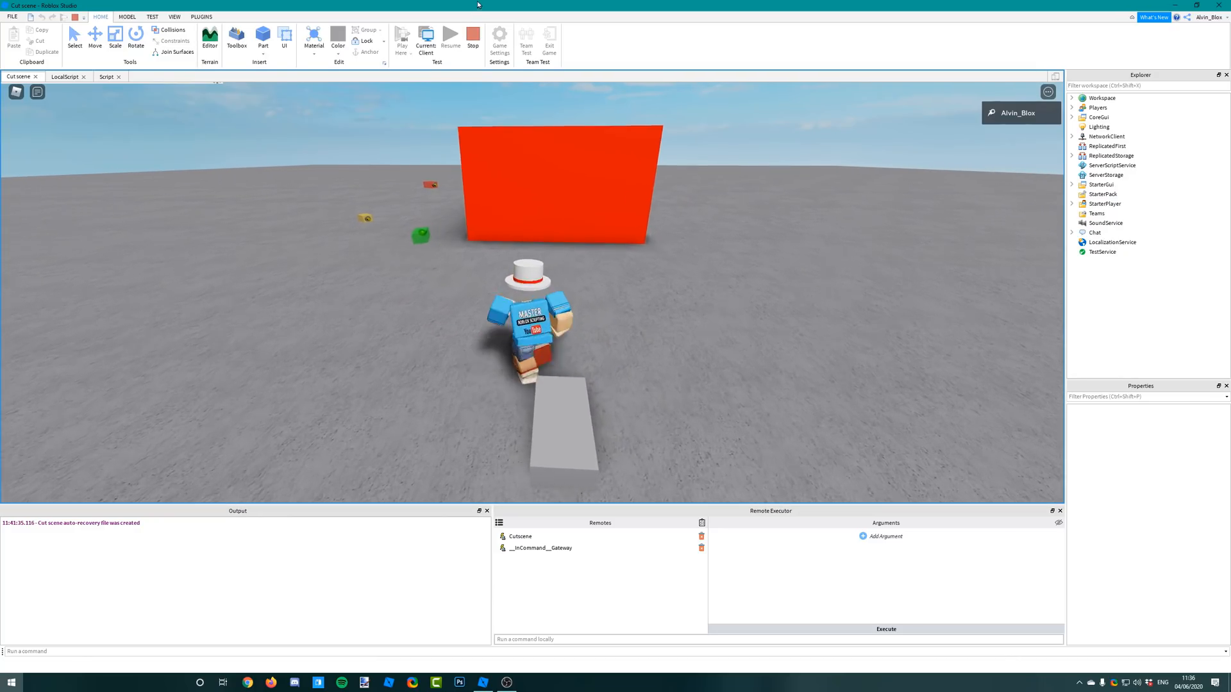
Step: Stop the playtest after watching the camera tween from Test1 to Test2
click(473, 37)
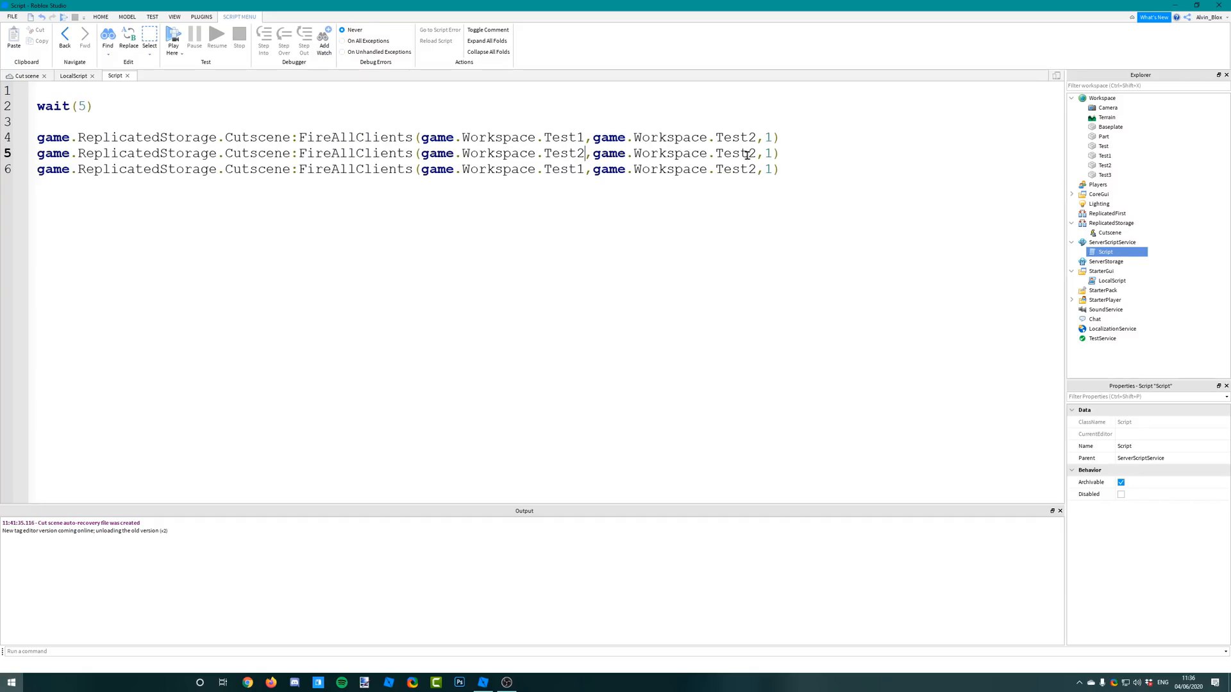
Step: Set the second call to start from Test2 so the moves chain, then launch a playtest
text(Test2)
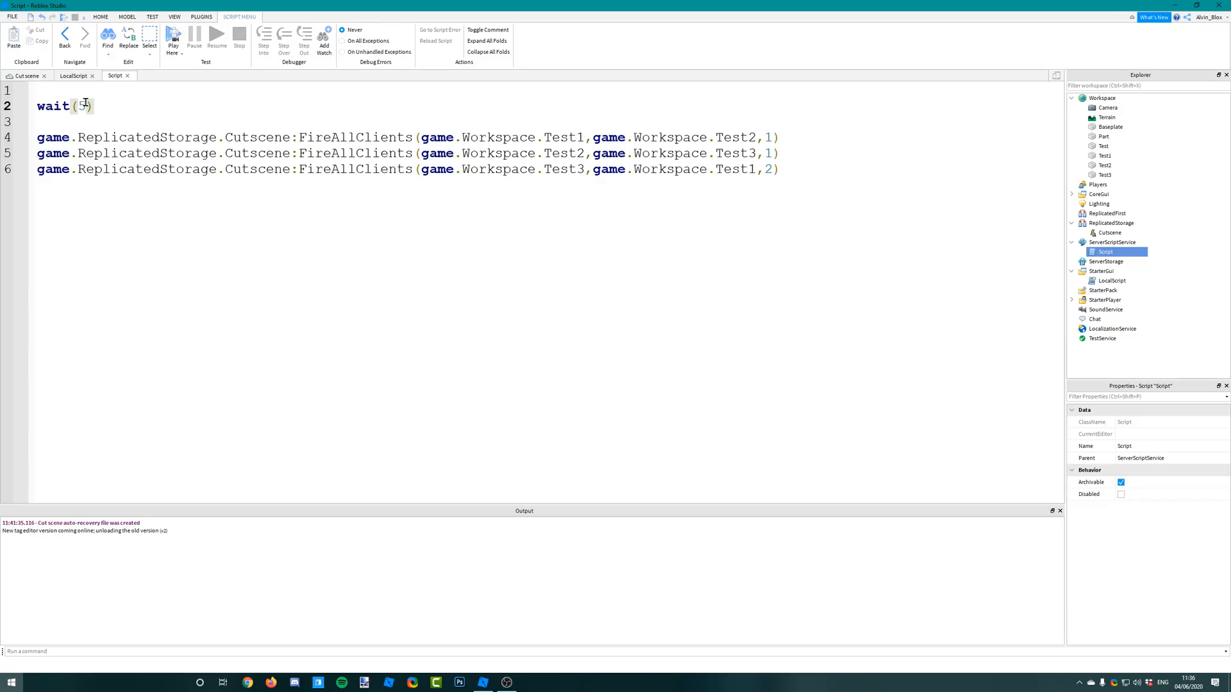
click(20, 75)
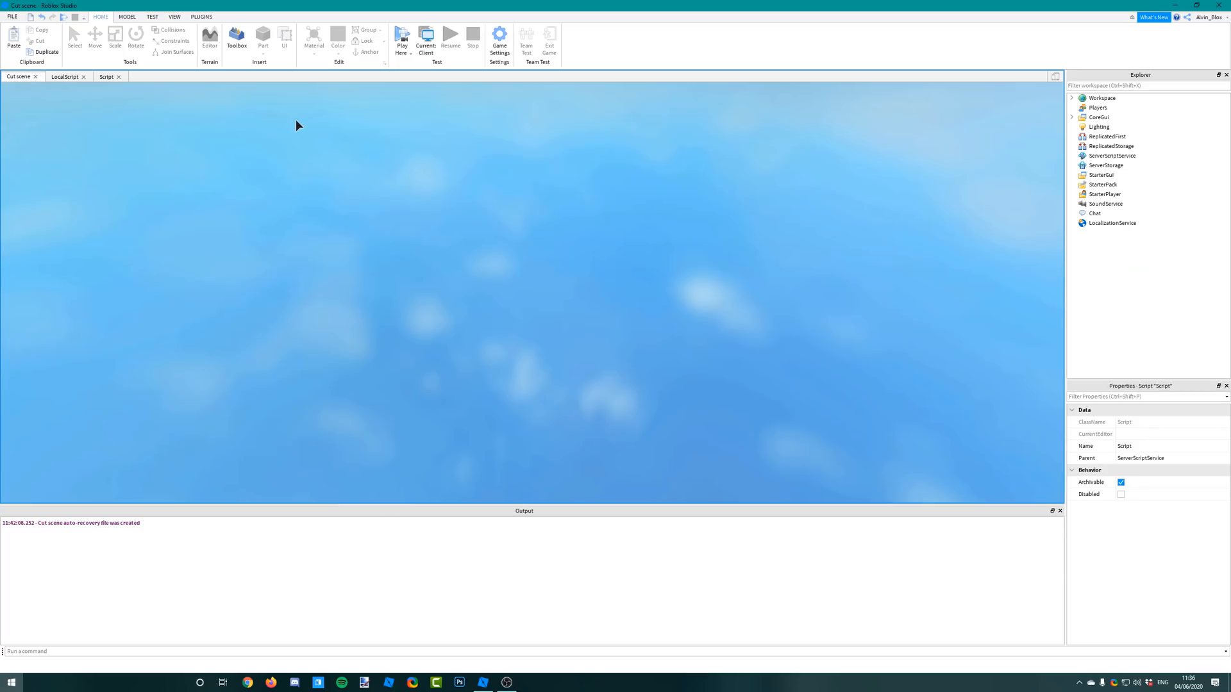
Step: Stop the playtest once the three-step cutscene has played
click(401, 36)
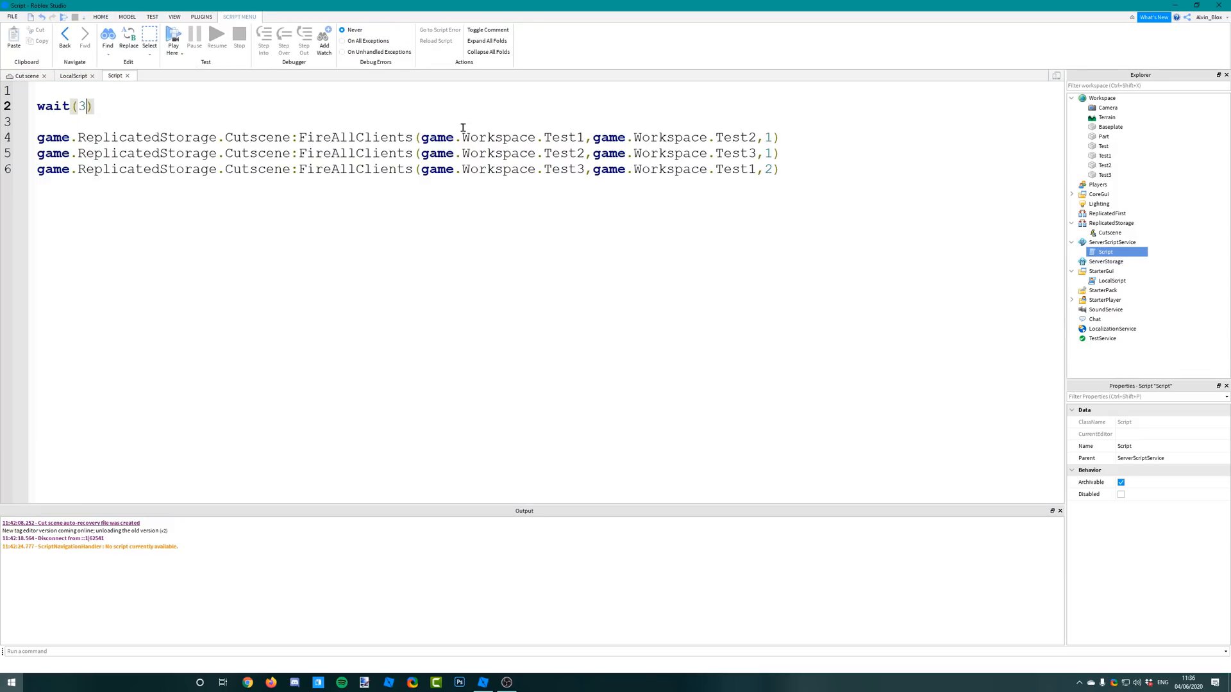
Step: Show the LocalScript's OnClientEvent handler passing startPt, endPt and timeLength into tween
drag(38, 137, 777, 170)
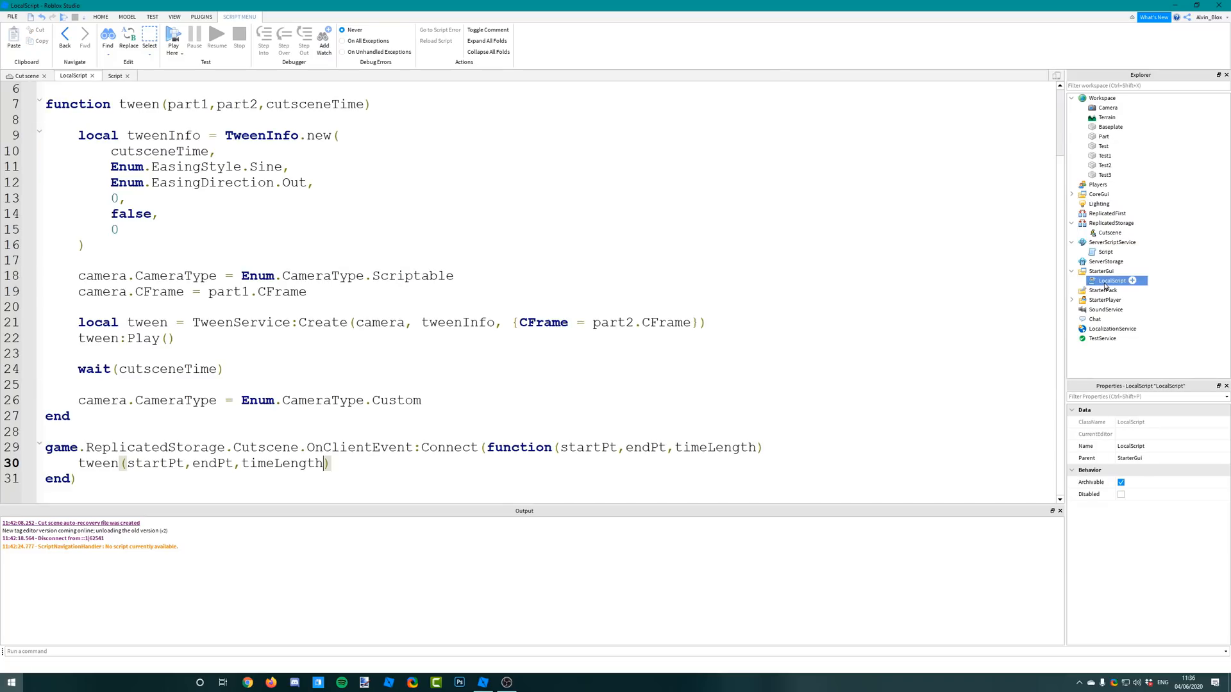
drag(46, 447, 75, 478)
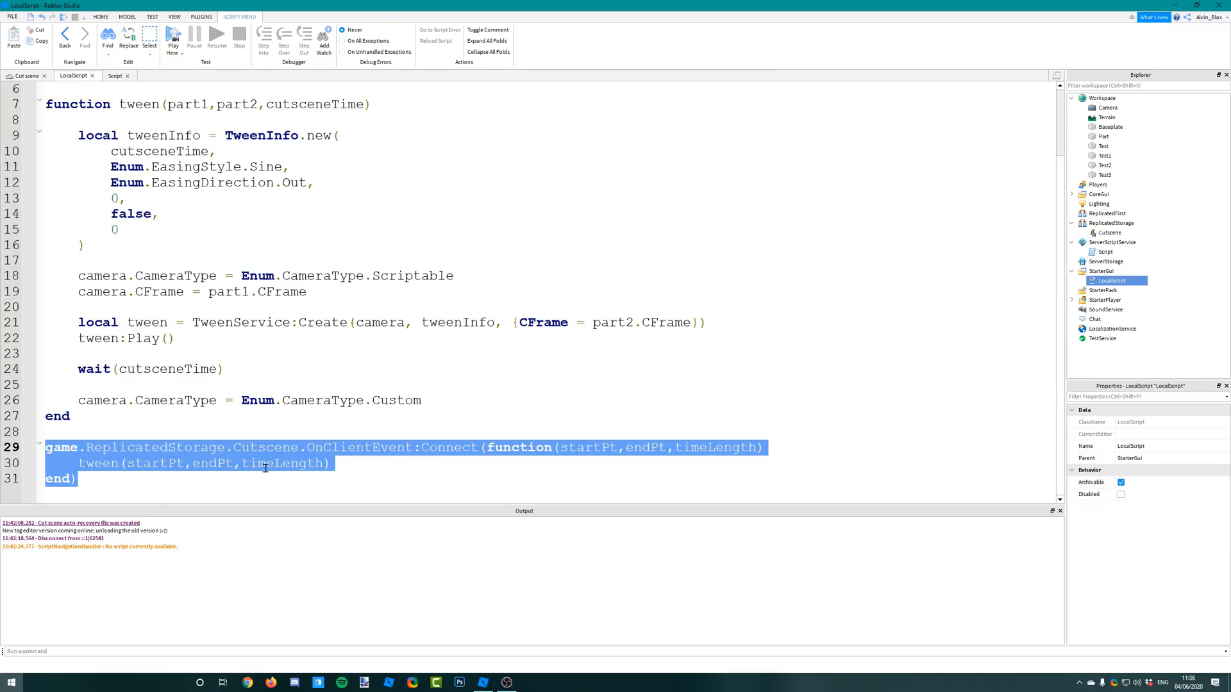
click(462, 447)
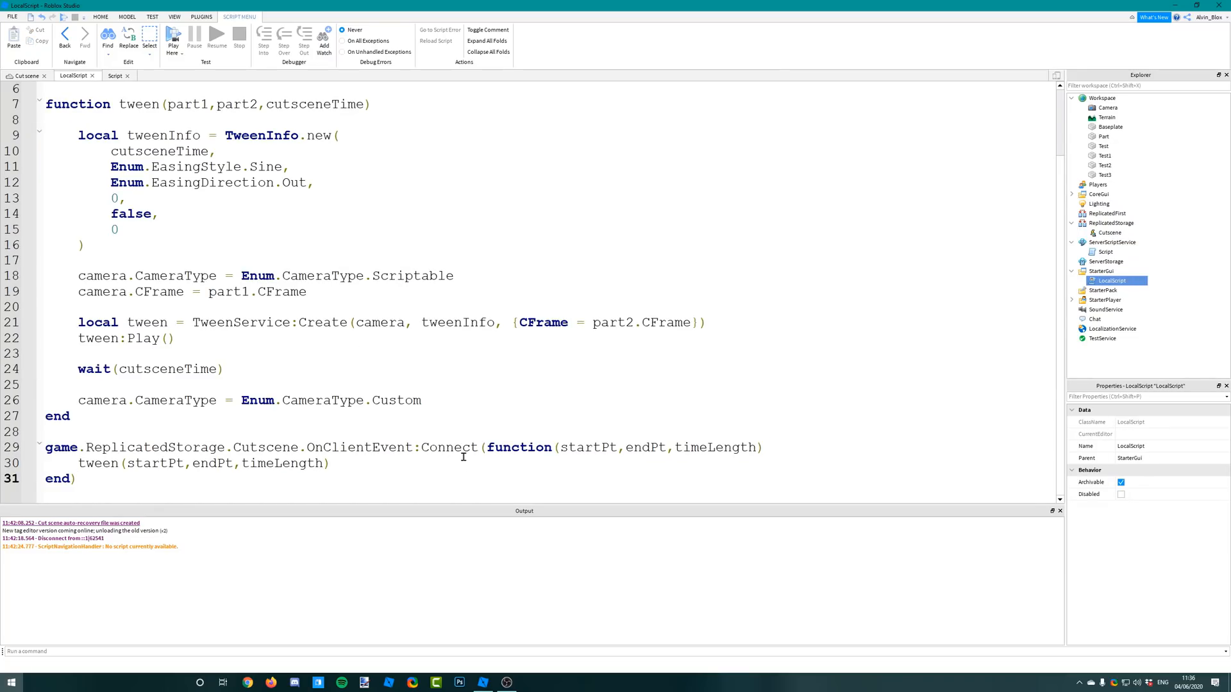